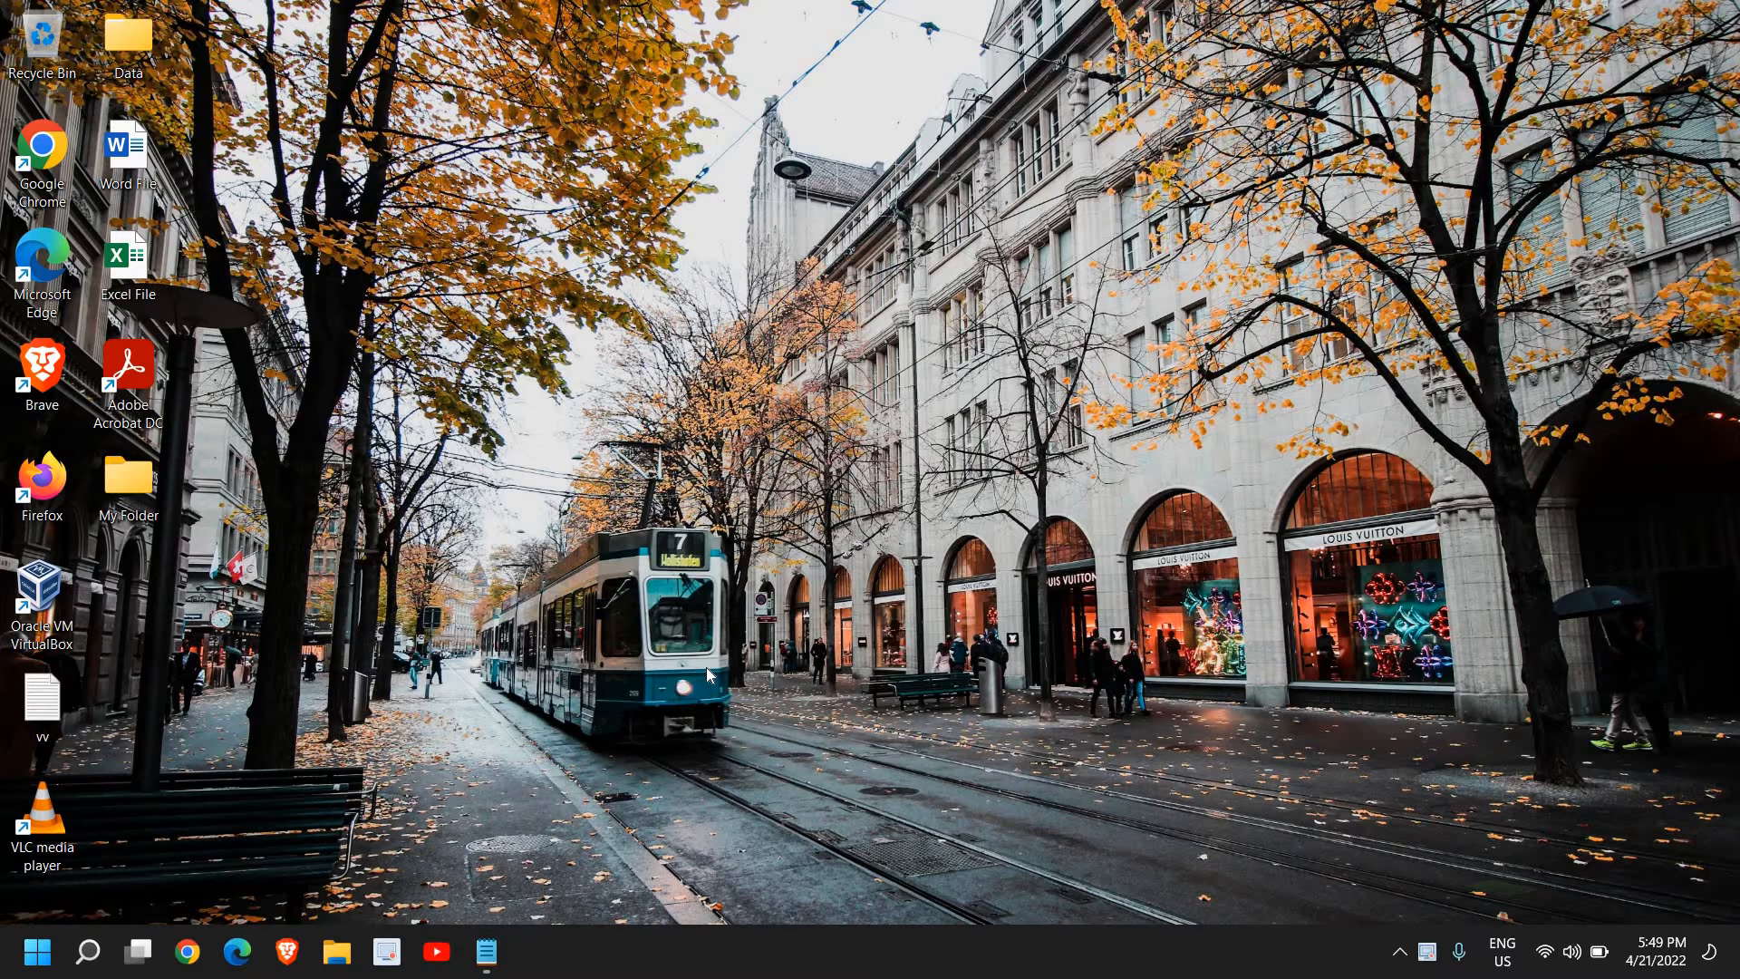
mouse_move(801, 685)
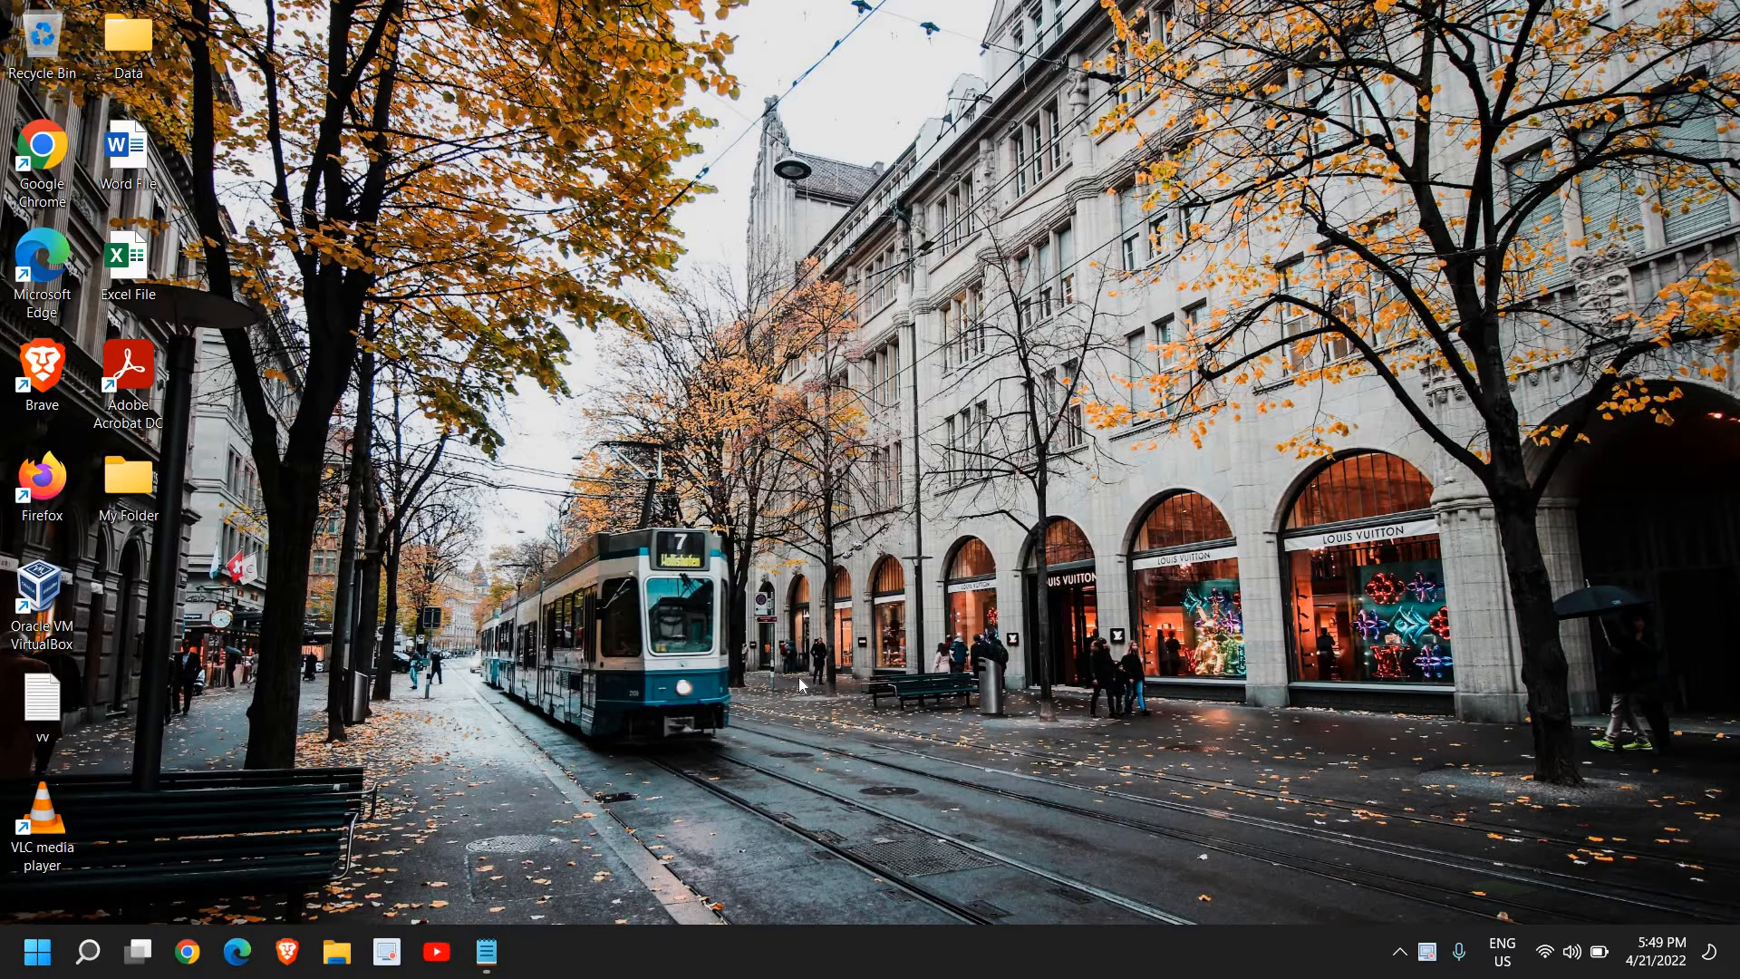
mouse_move(743, 718)
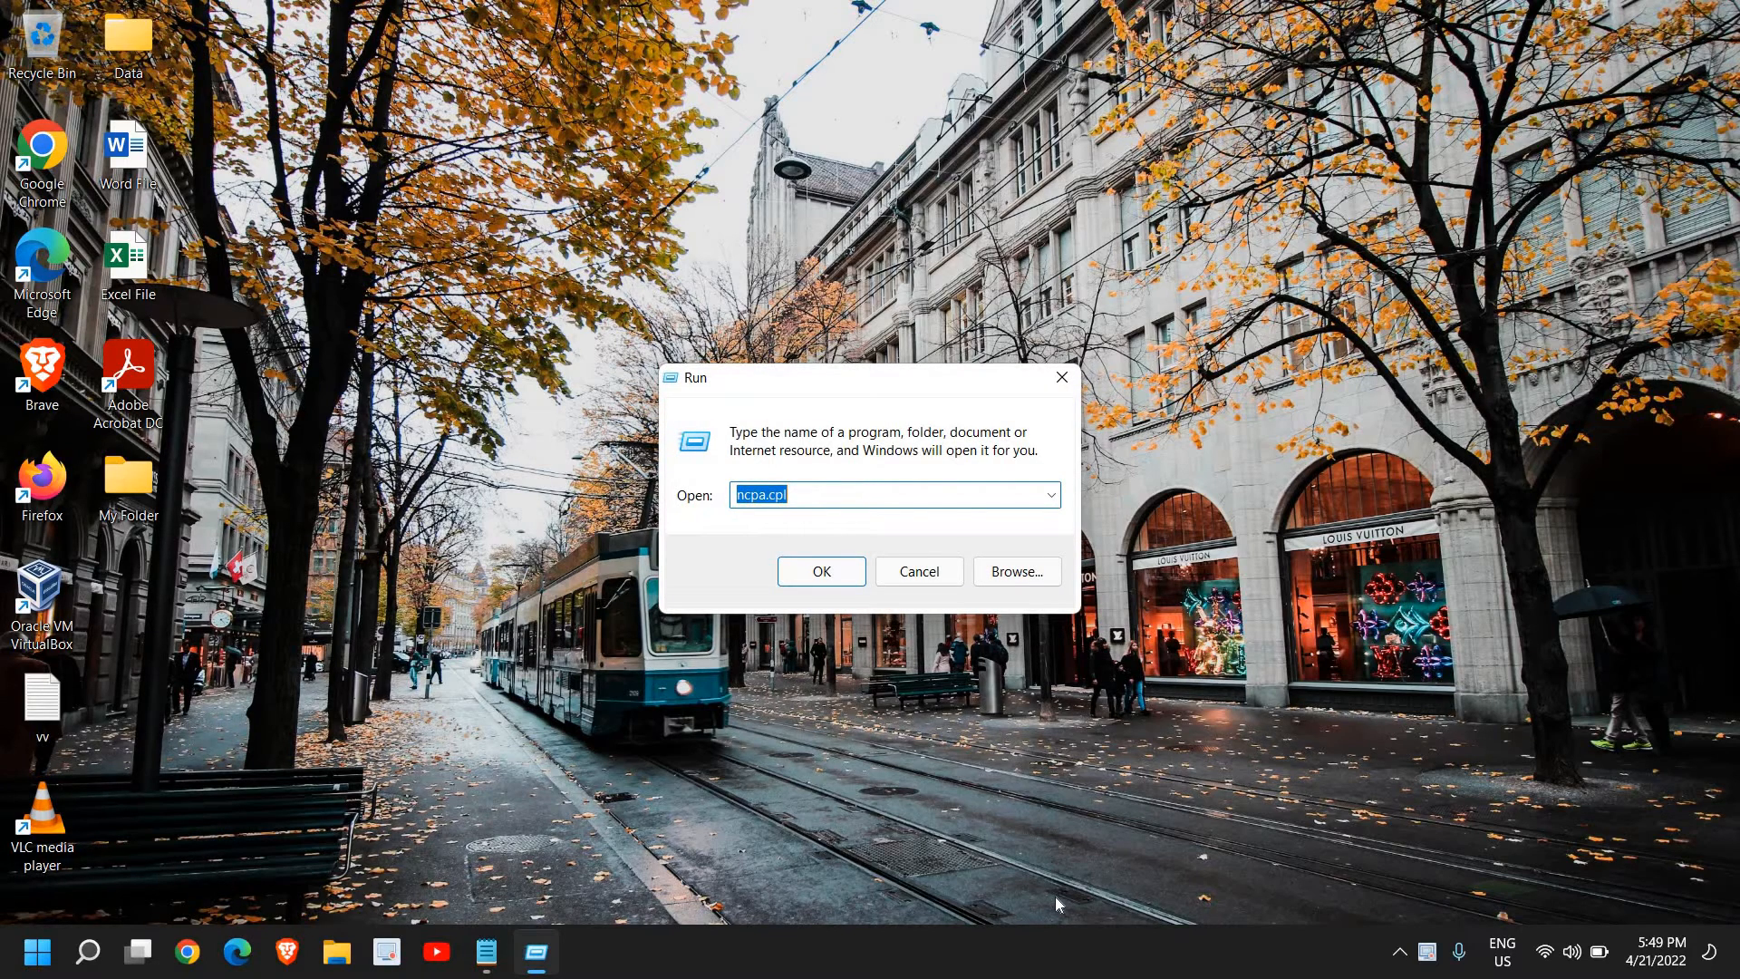
Launch System Configuration by entering msconfig in the Run box
type("msc")
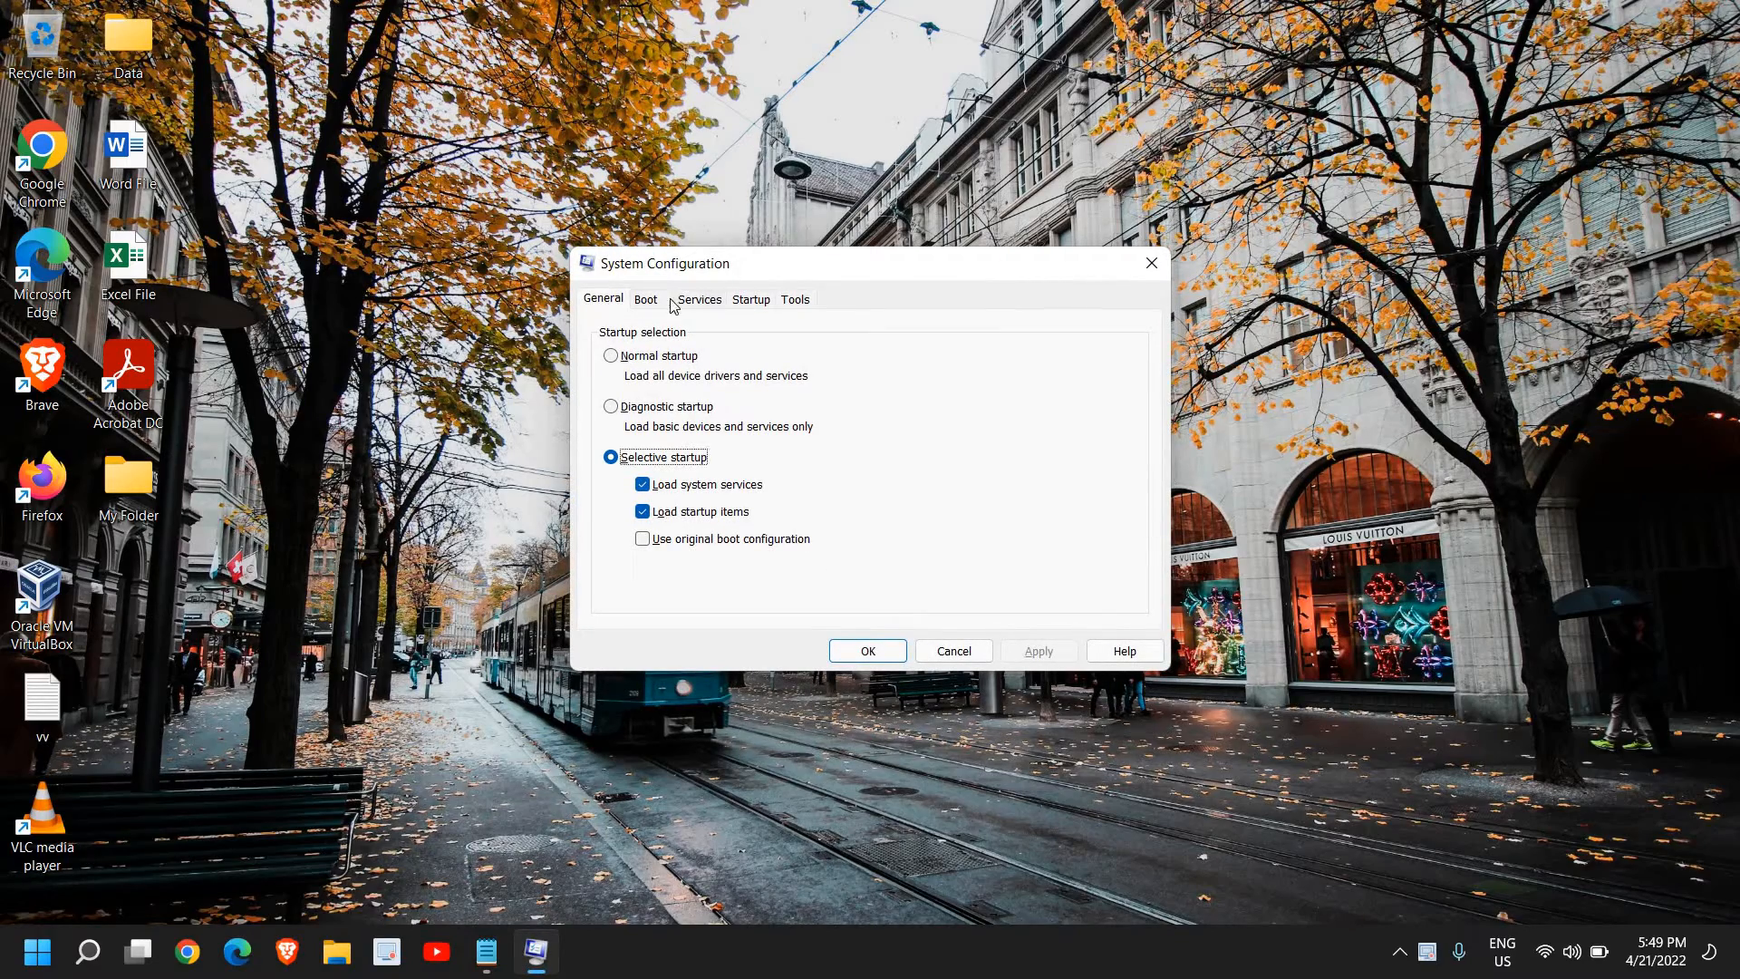
On the Boot tab, enable Safe boot with the Network option selected
left_click(644, 298)
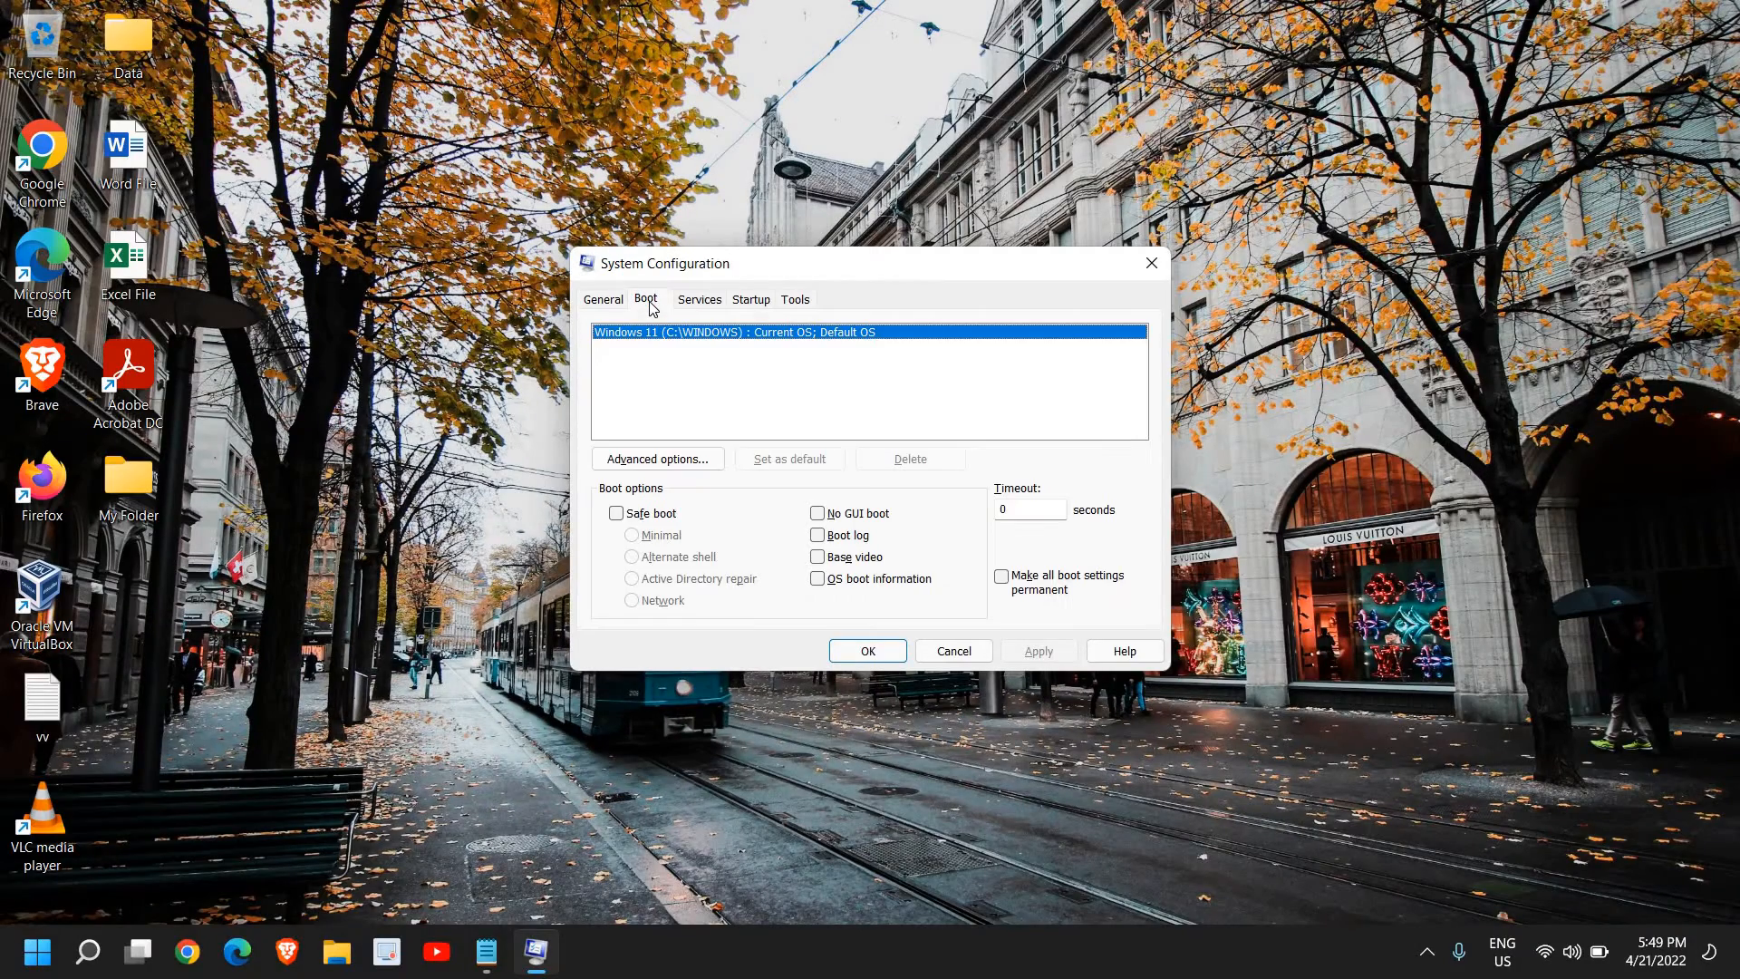
mouse_move(607, 522)
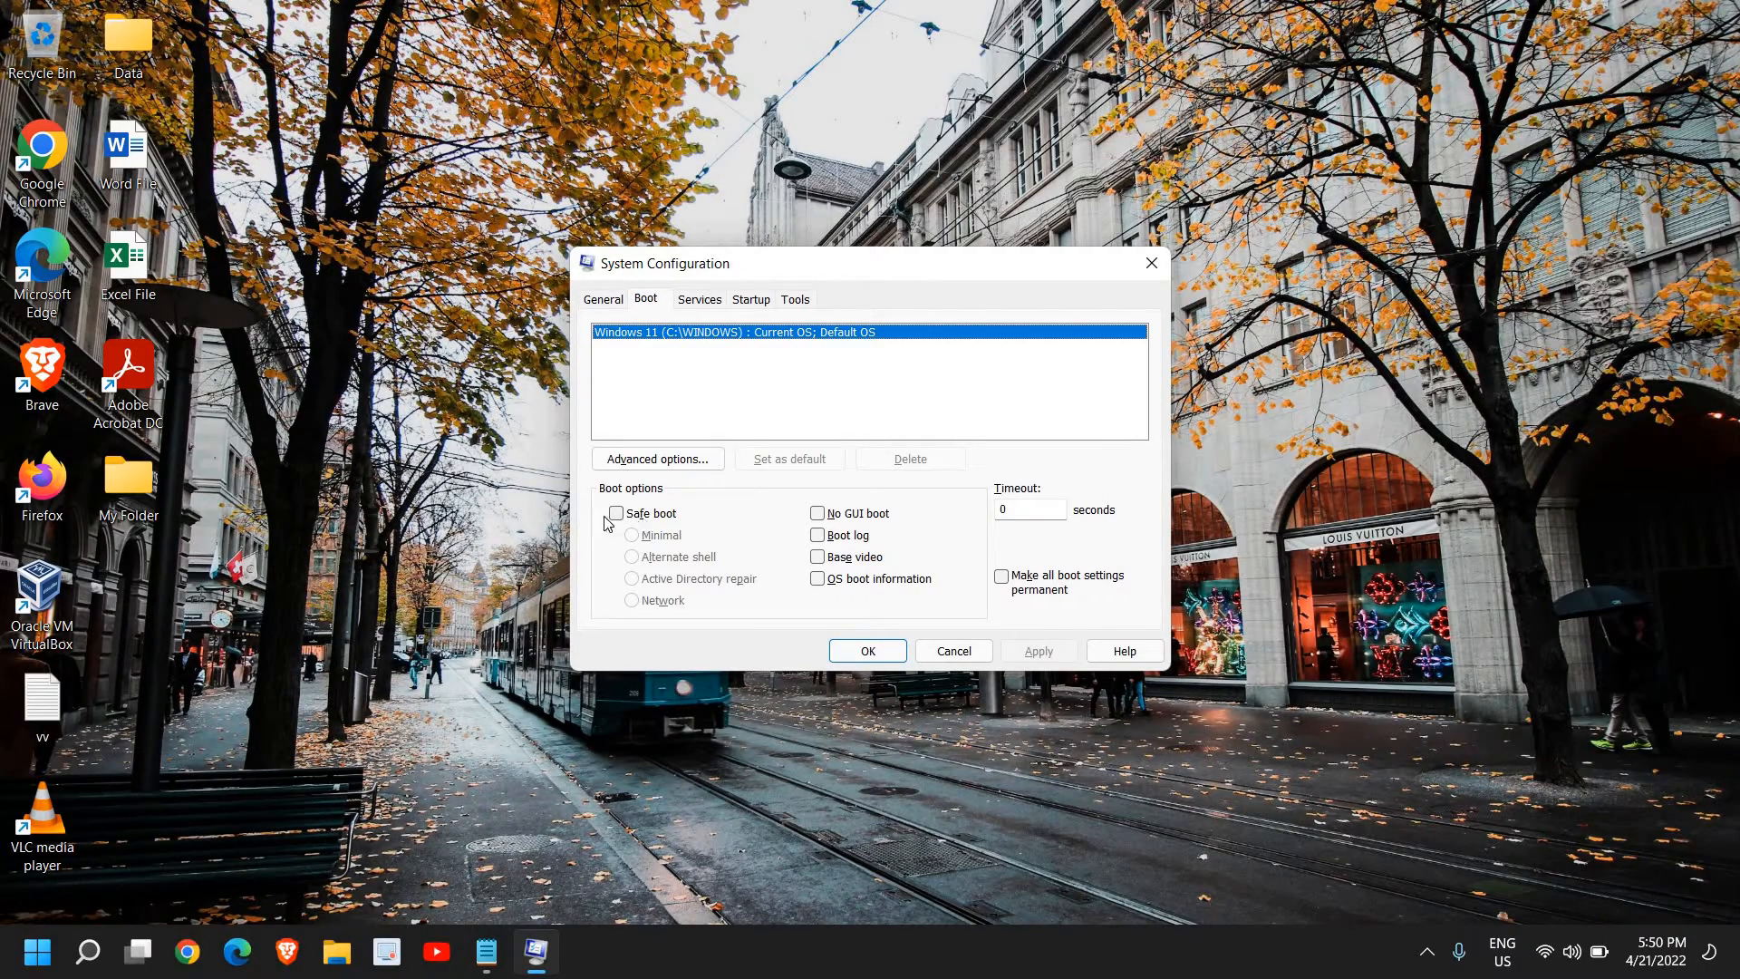
left_click(617, 513)
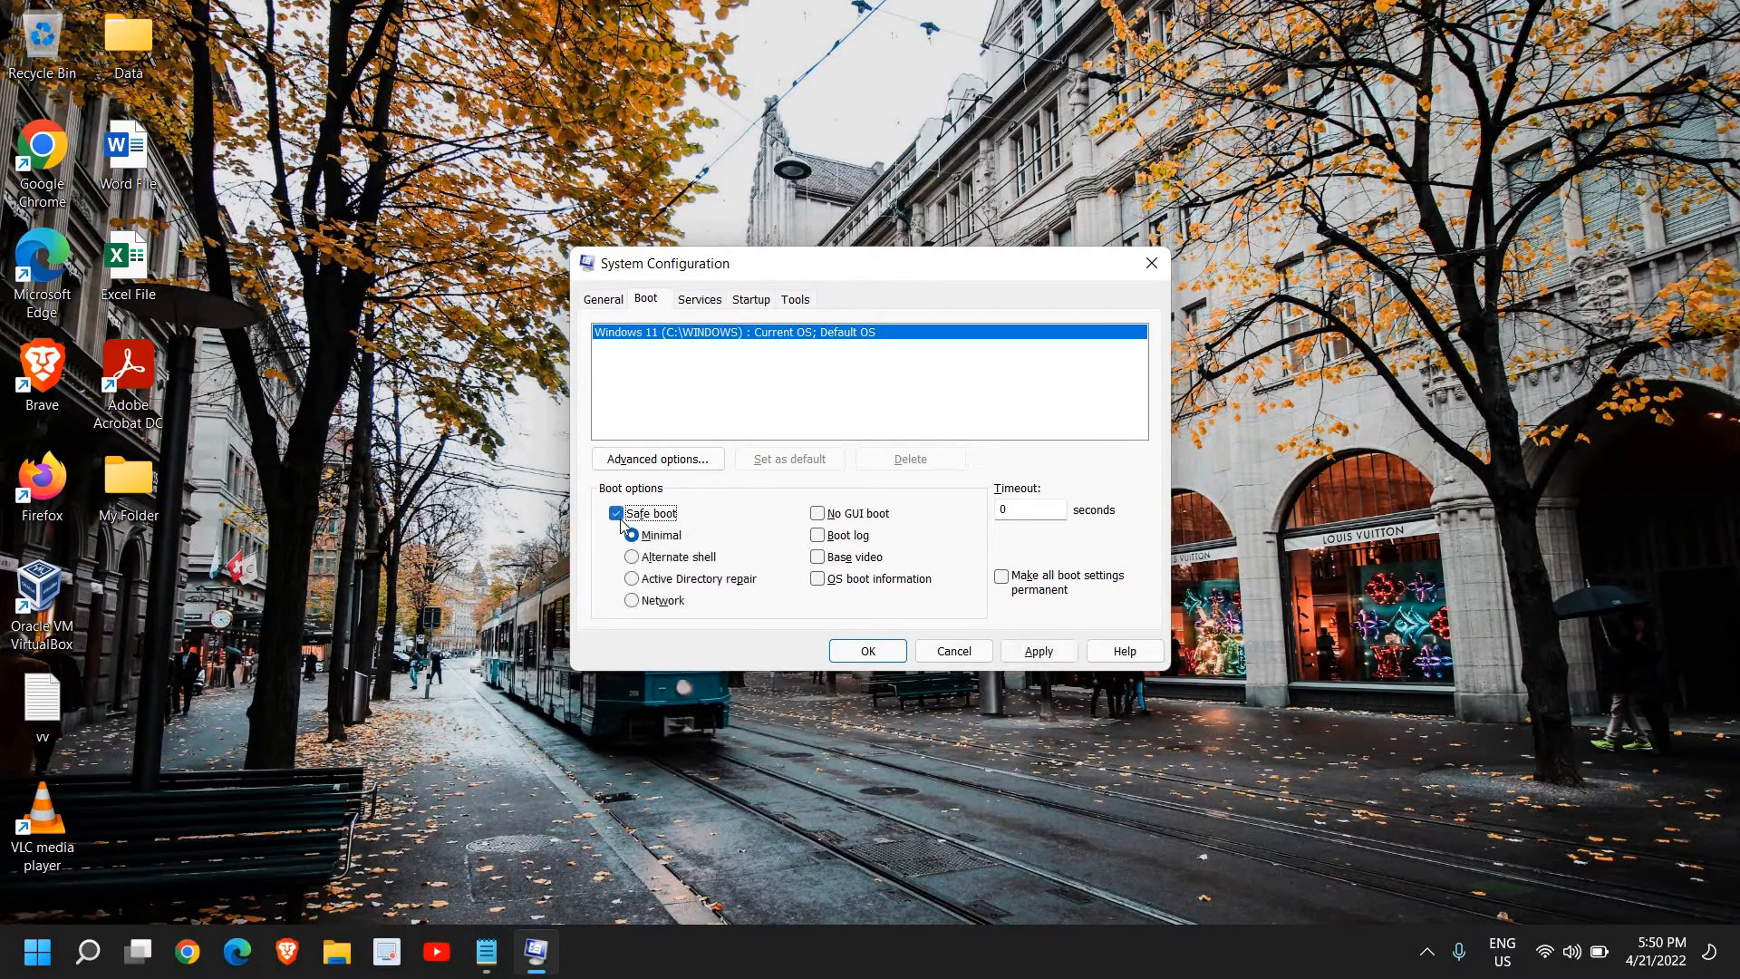
left_click(633, 600)
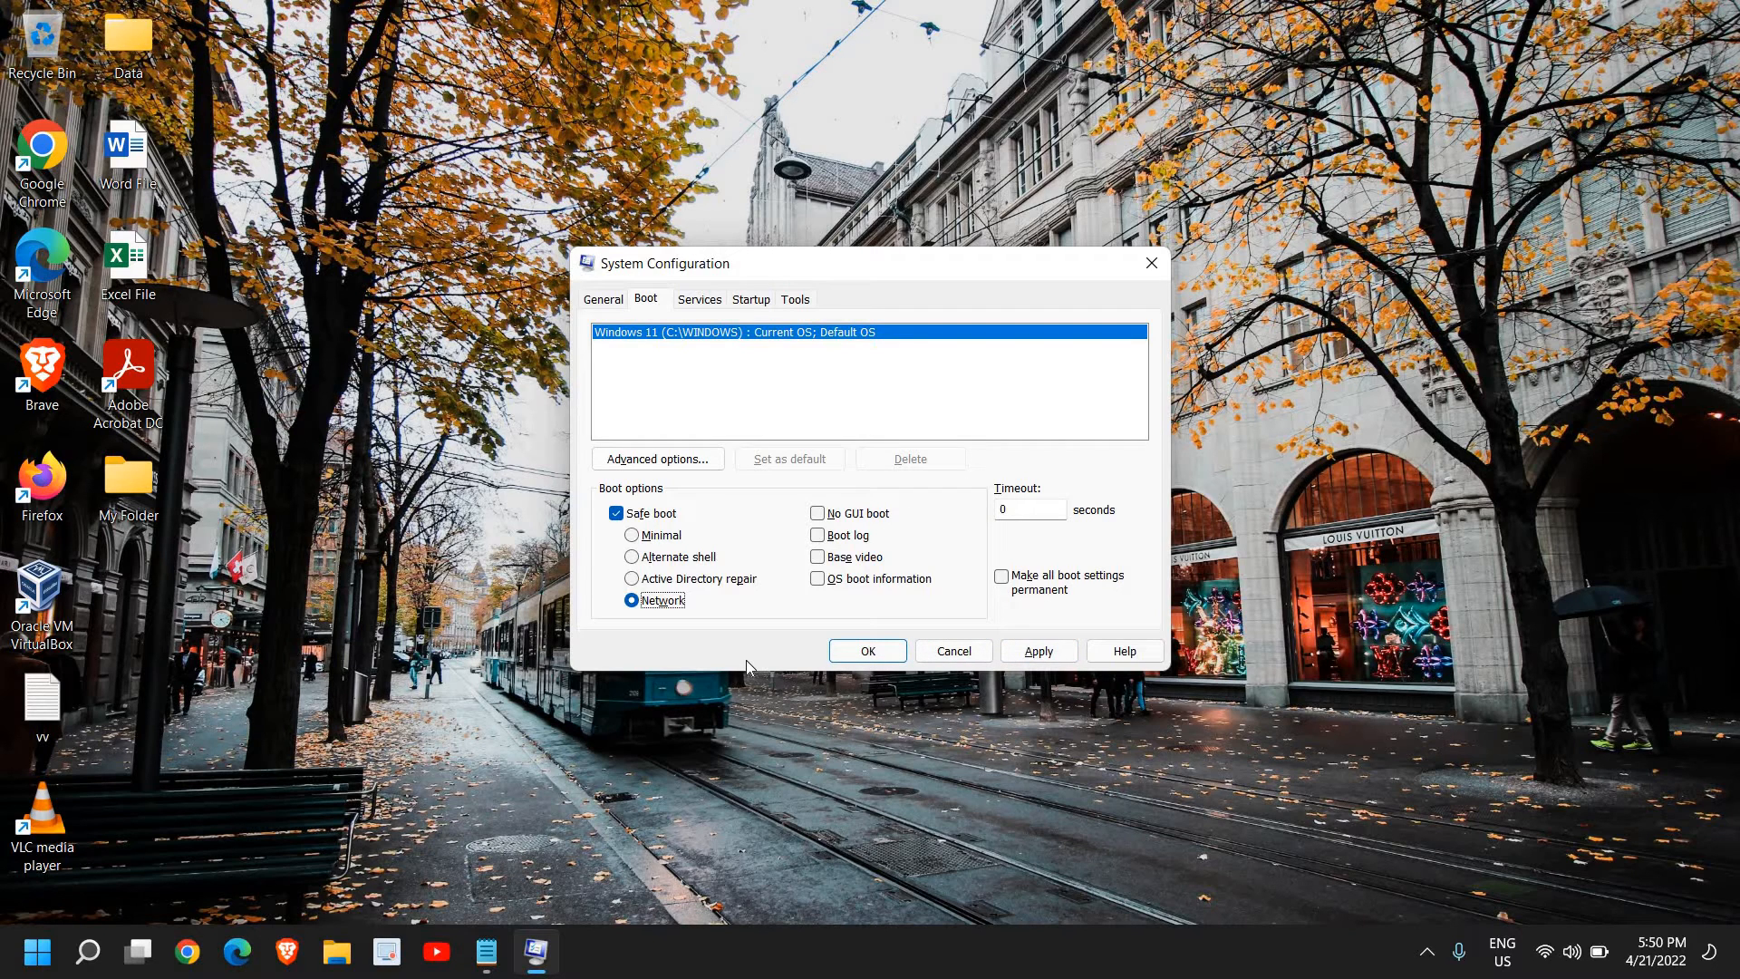
mouse_move(738, 674)
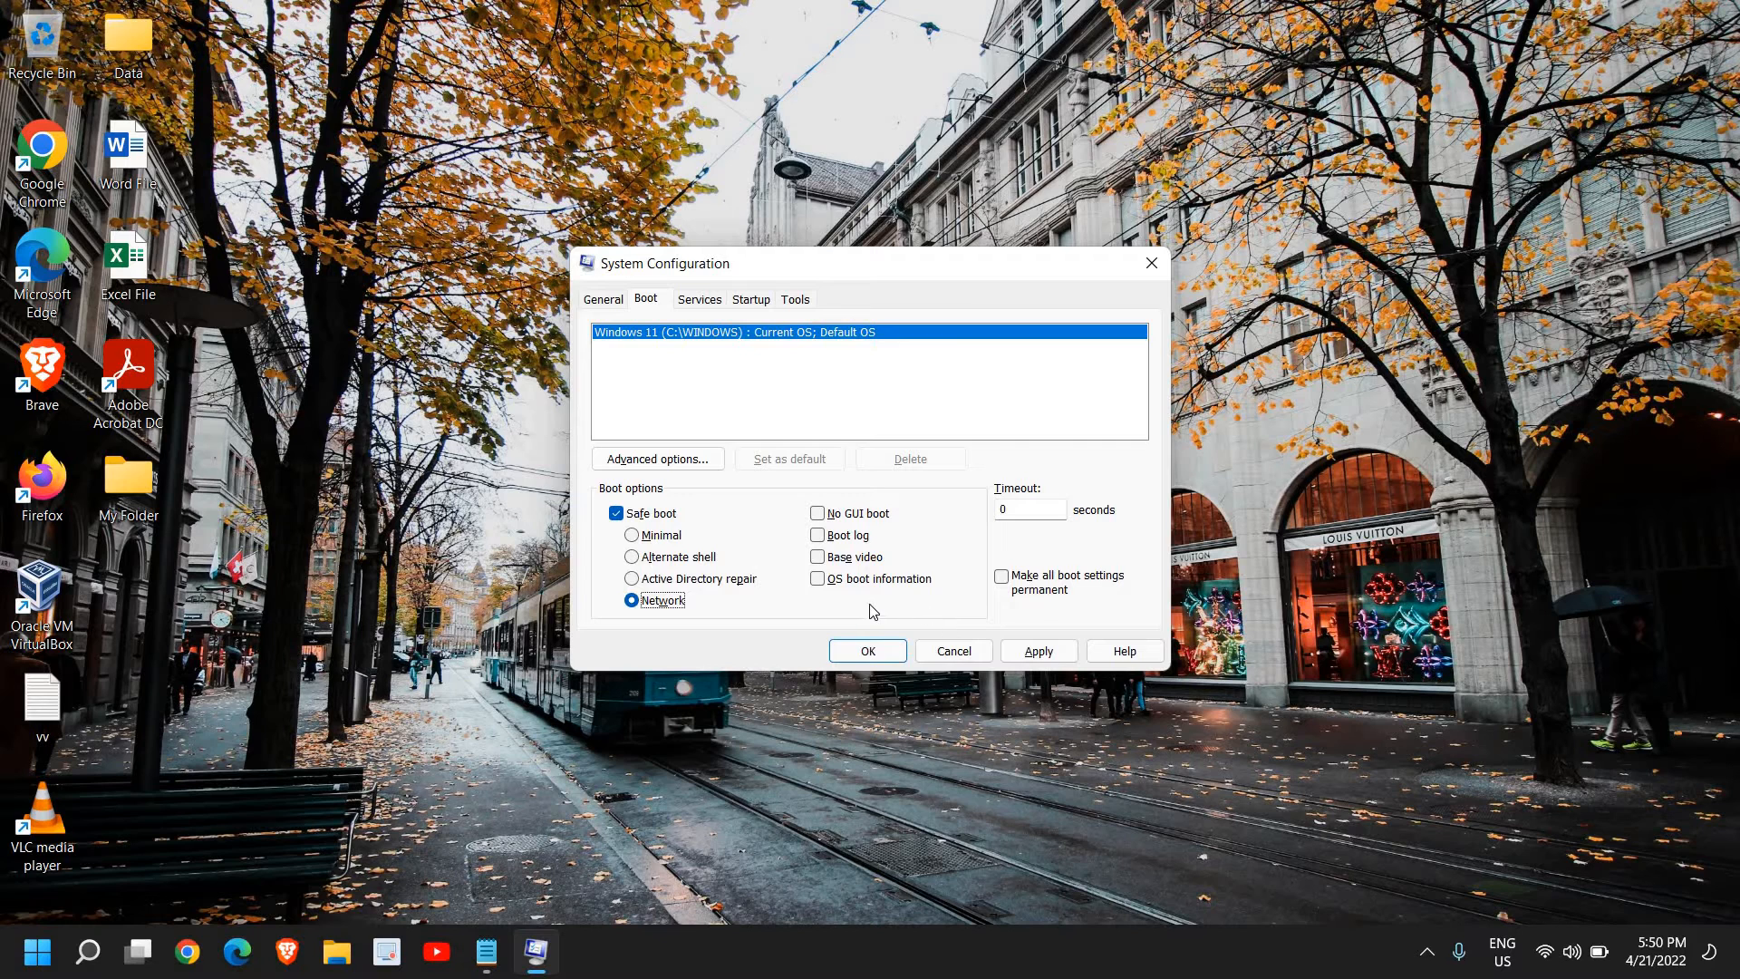
mouse_move(534, 951)
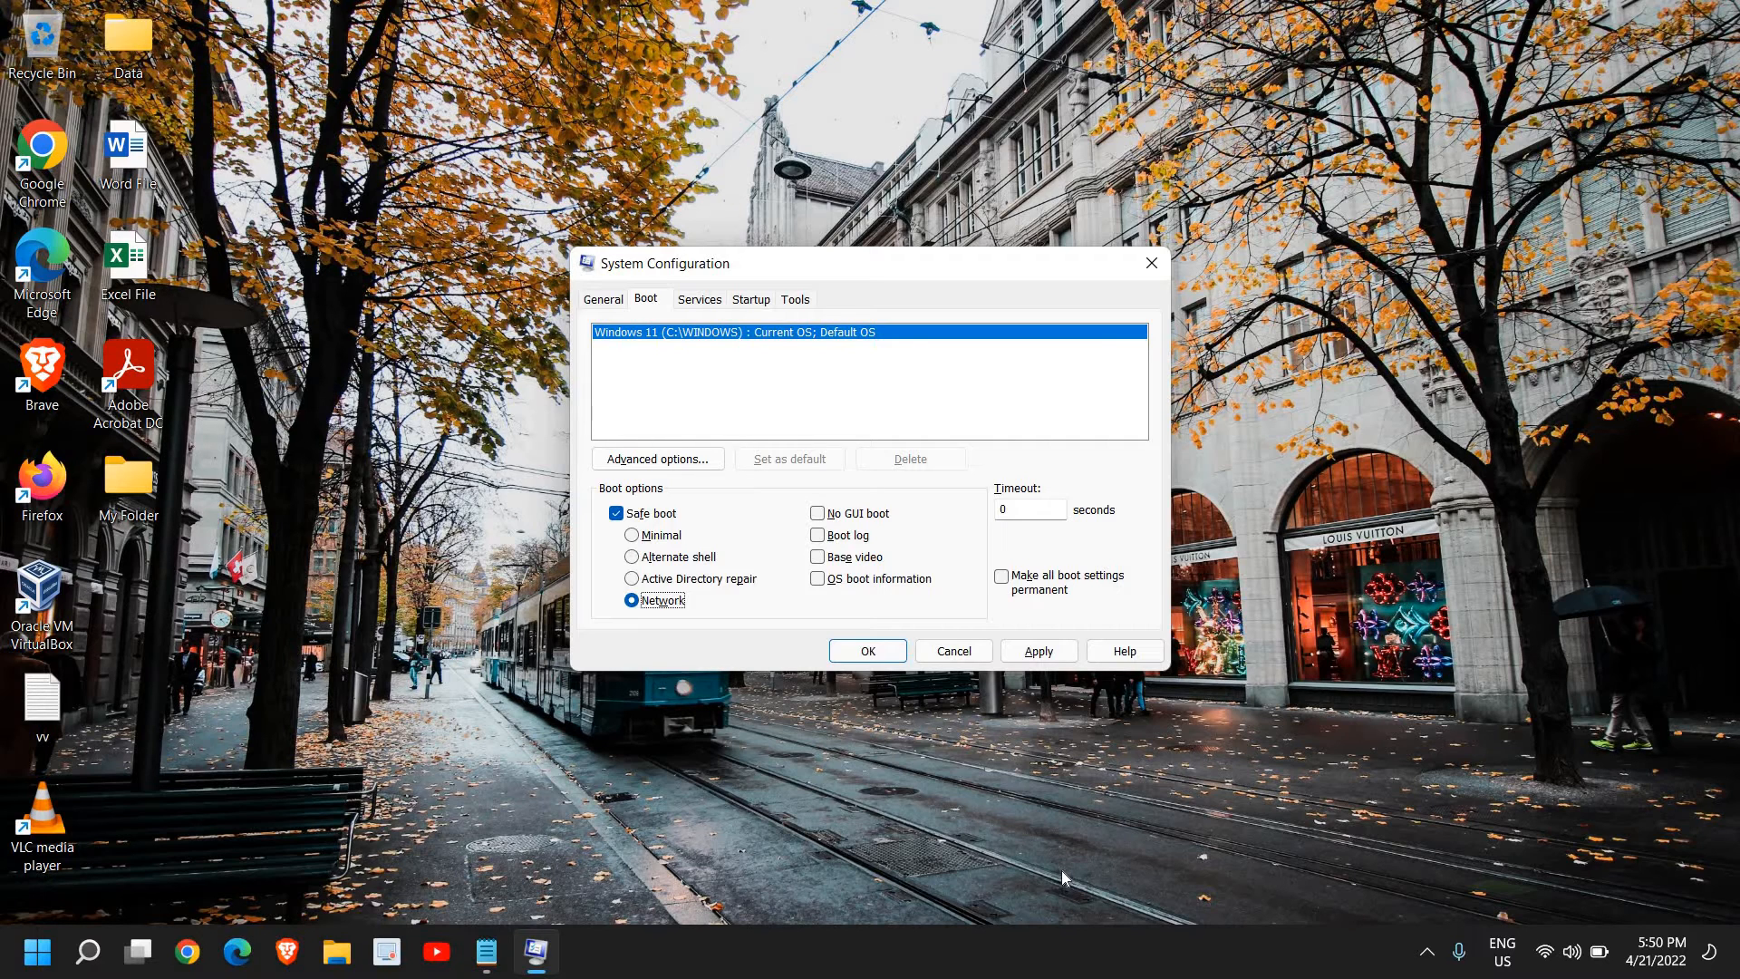
mouse_move(604, 535)
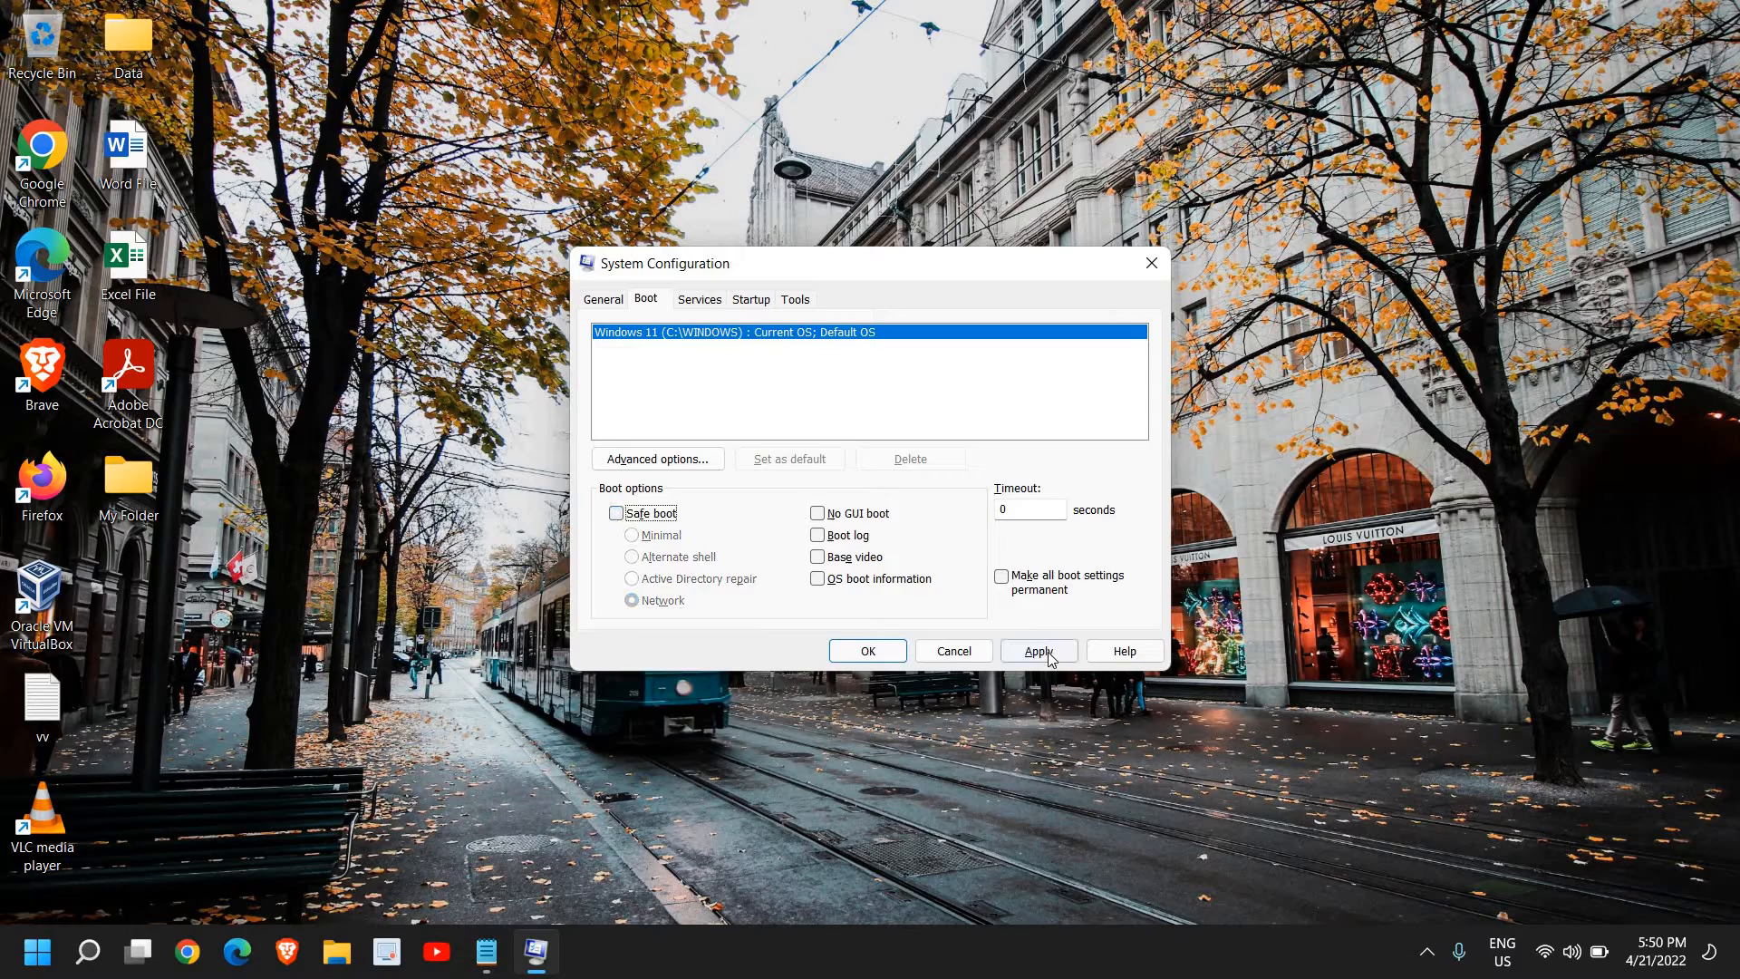
Apply the Safe boot change, accept the BitLocker warning, and close System Configuration with OK
left_click(1036, 650)
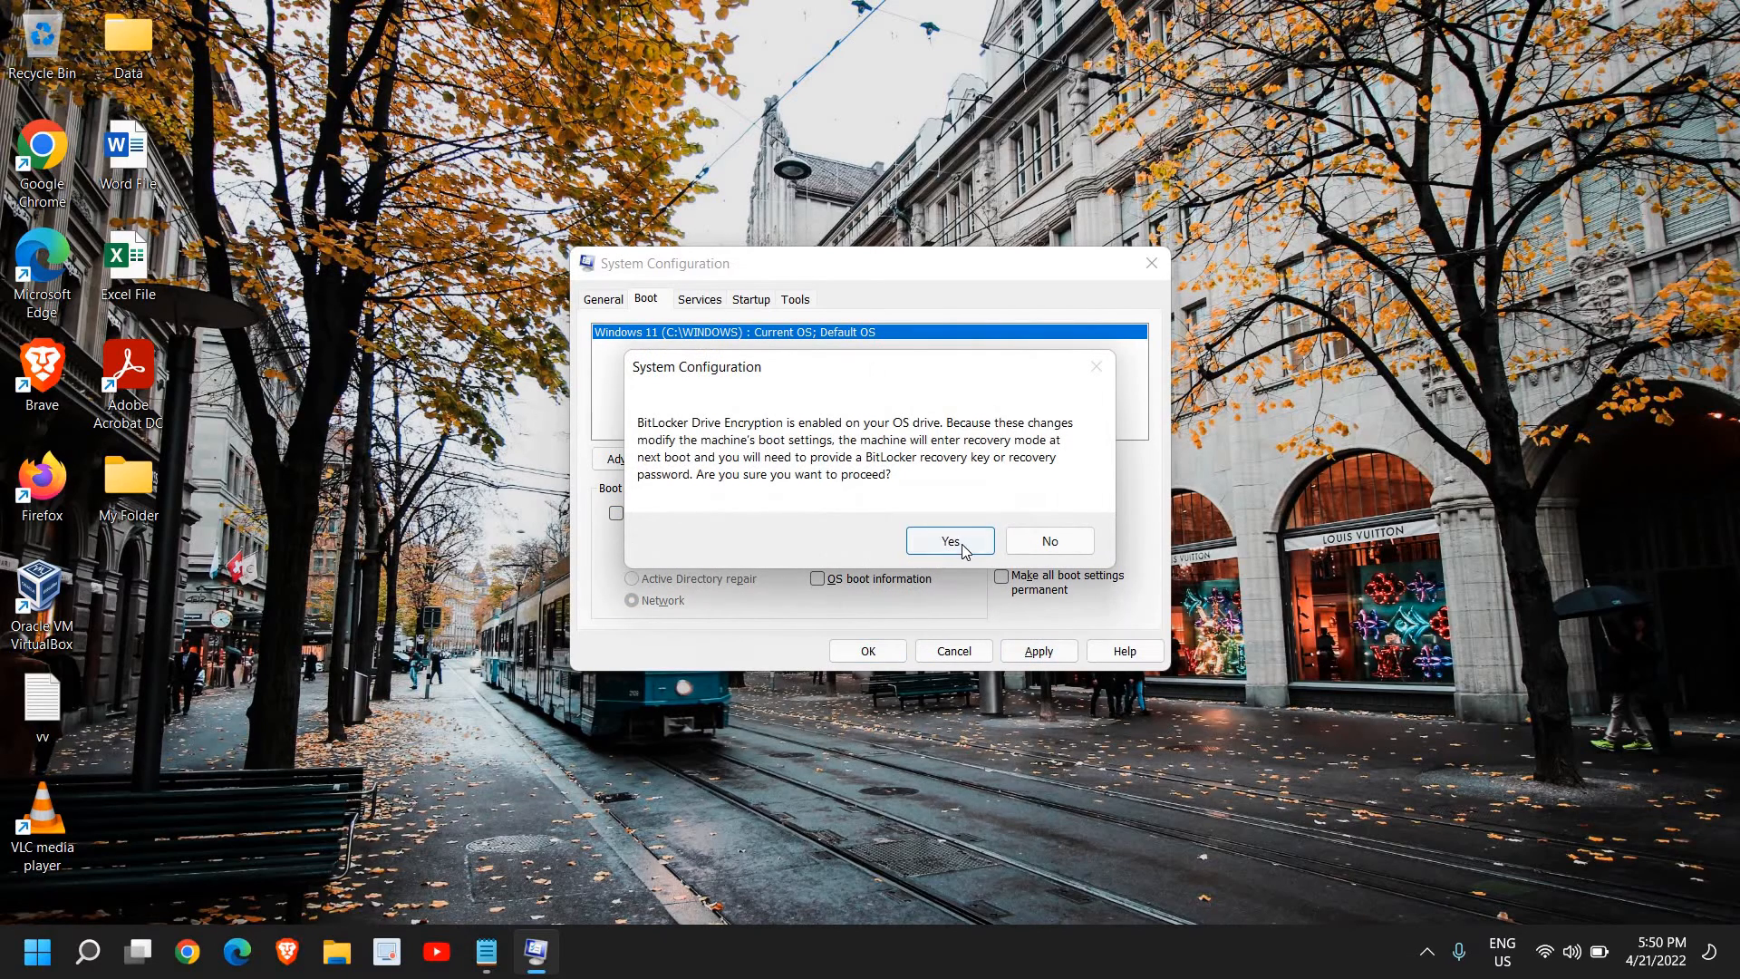
left_click(949, 540)
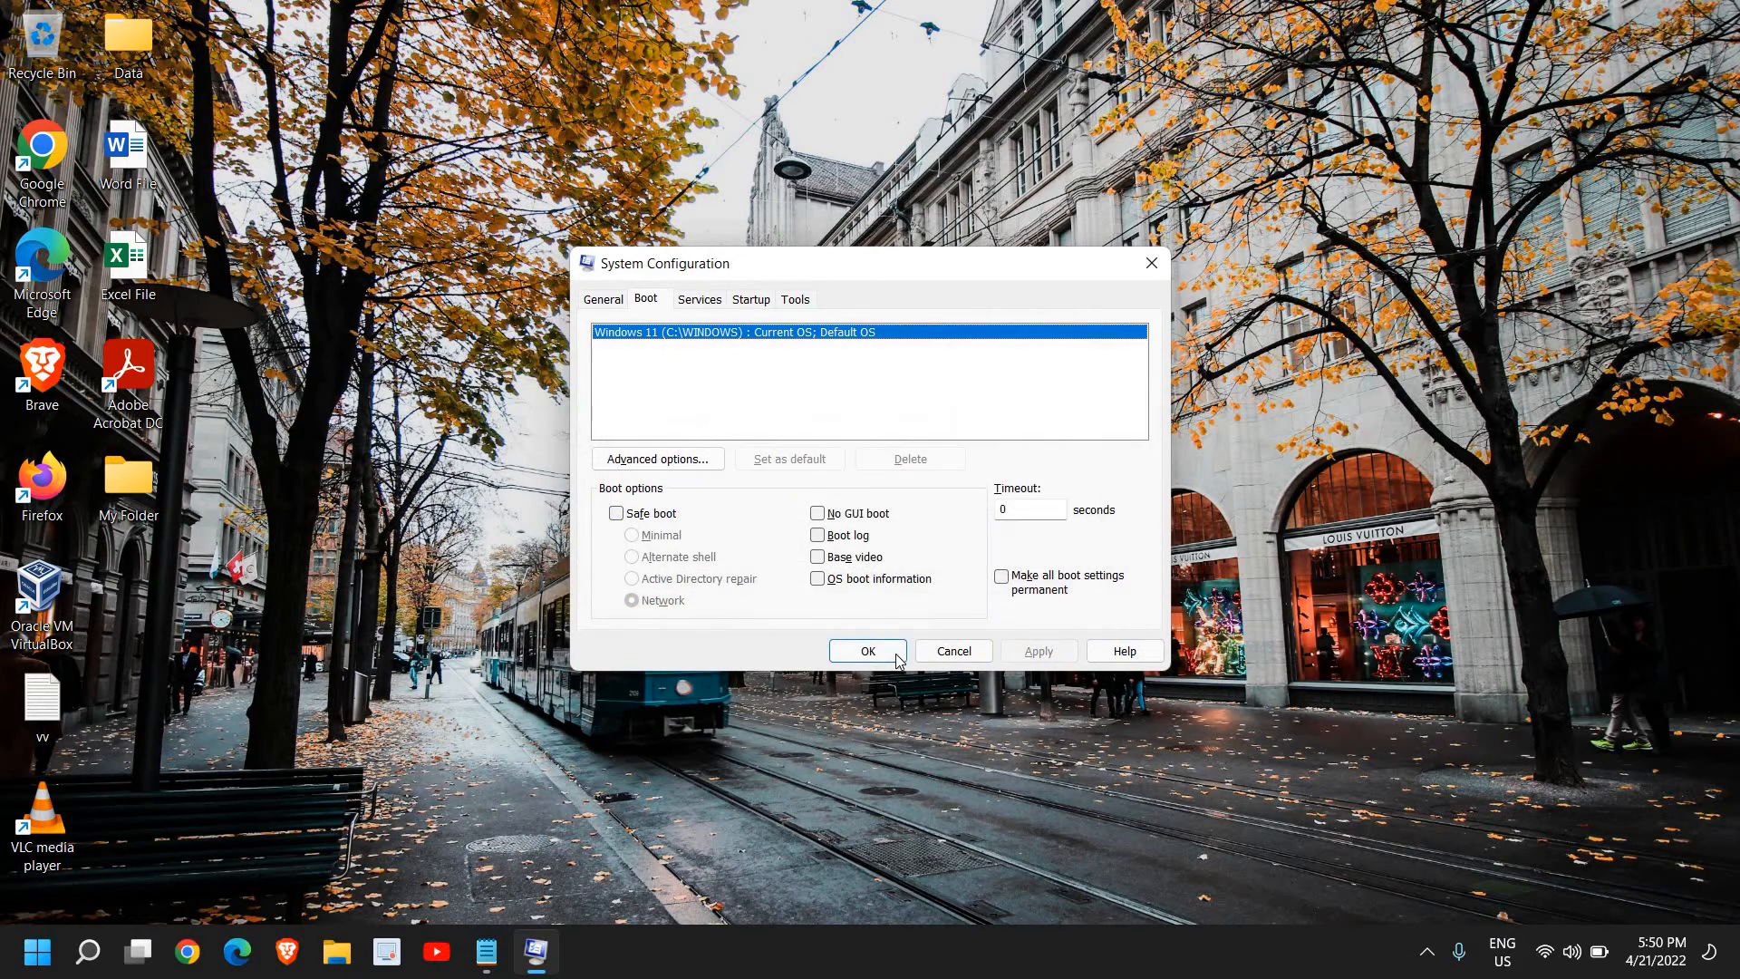
left_click(868, 651)
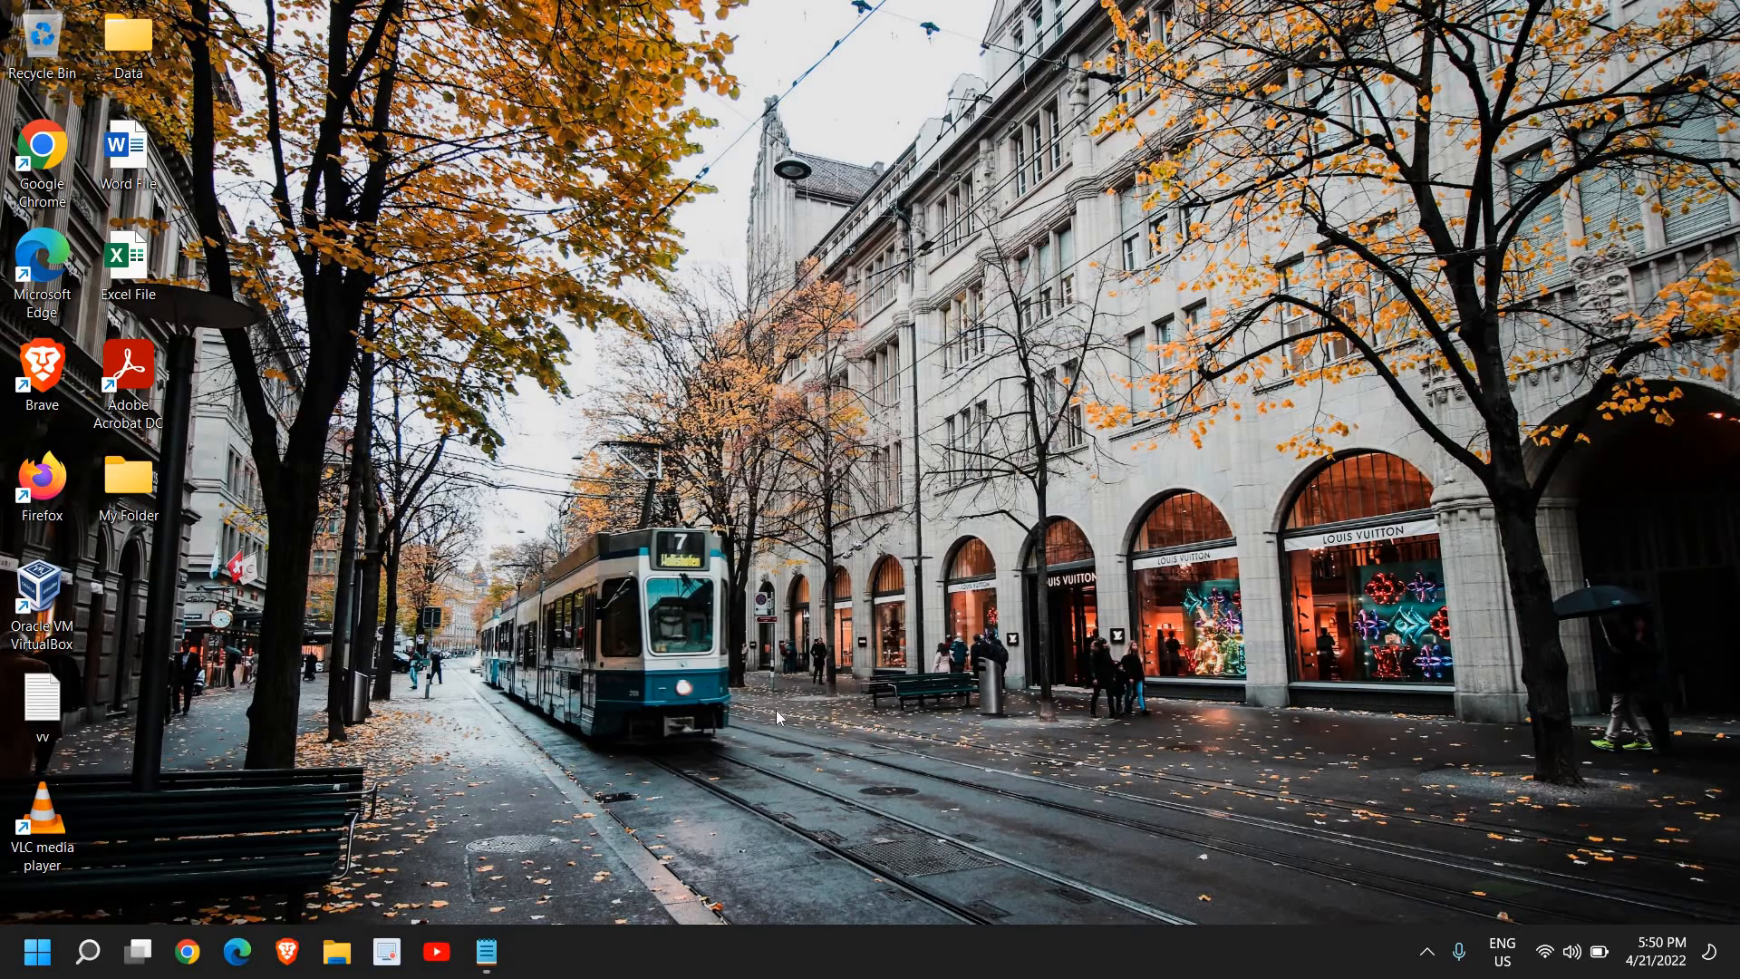
mouse_move(788, 730)
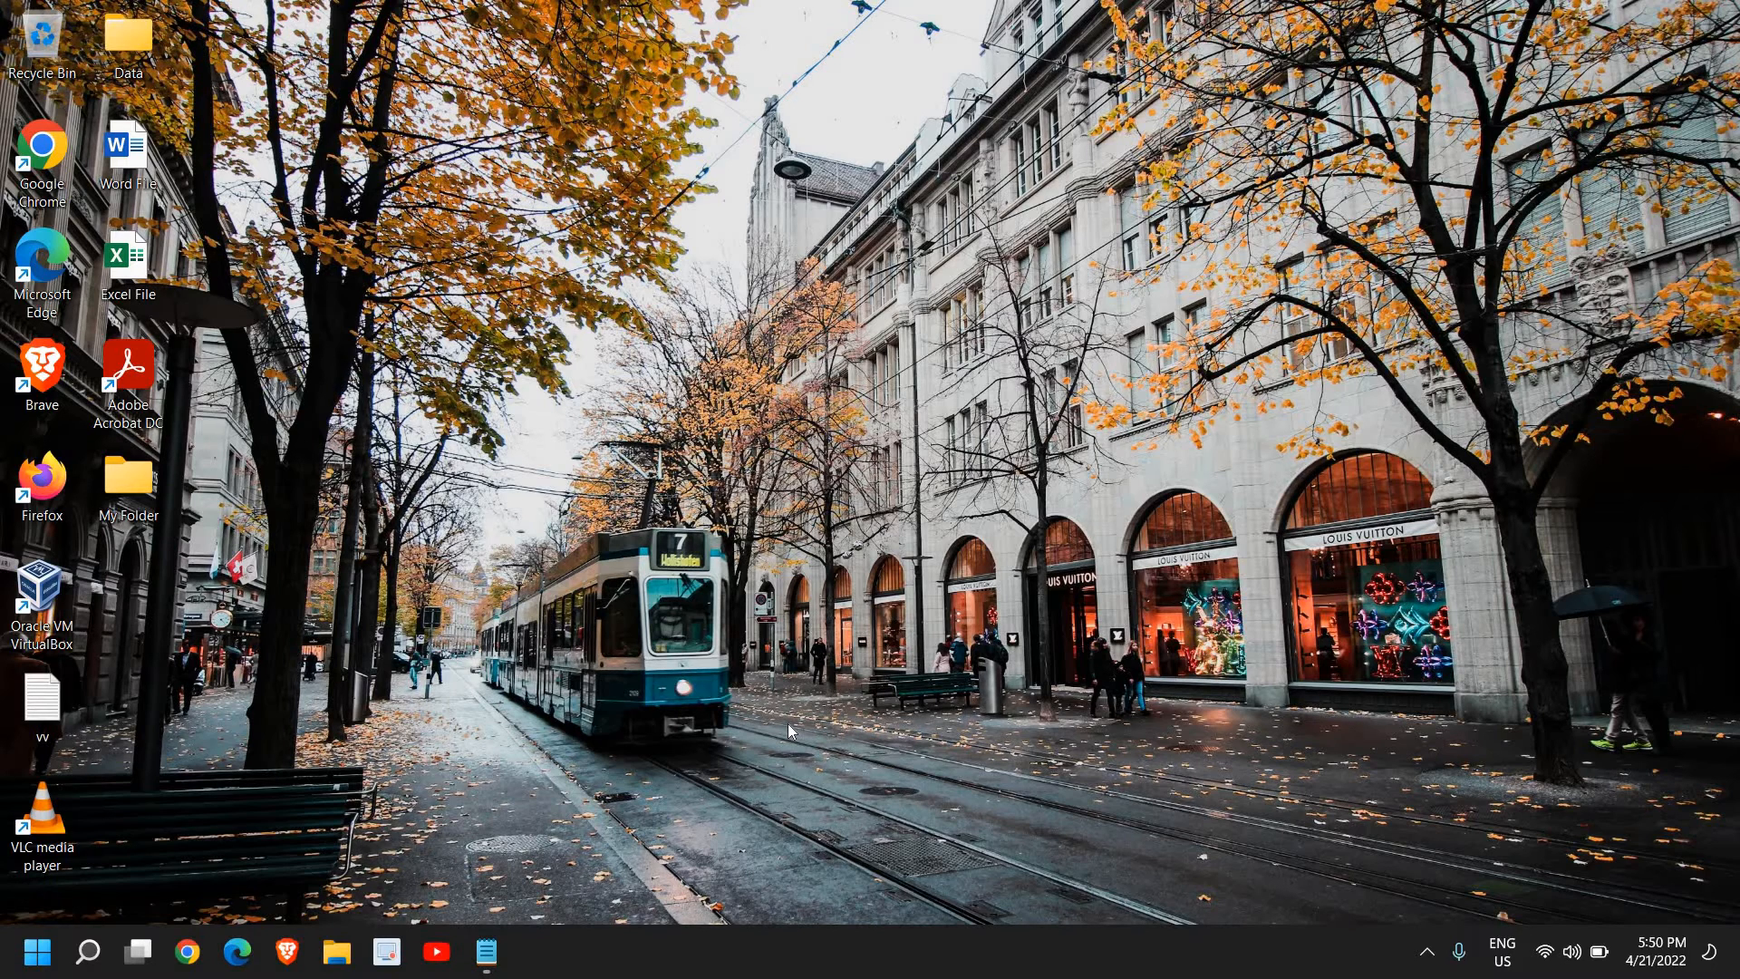
mouse_move(175, 809)
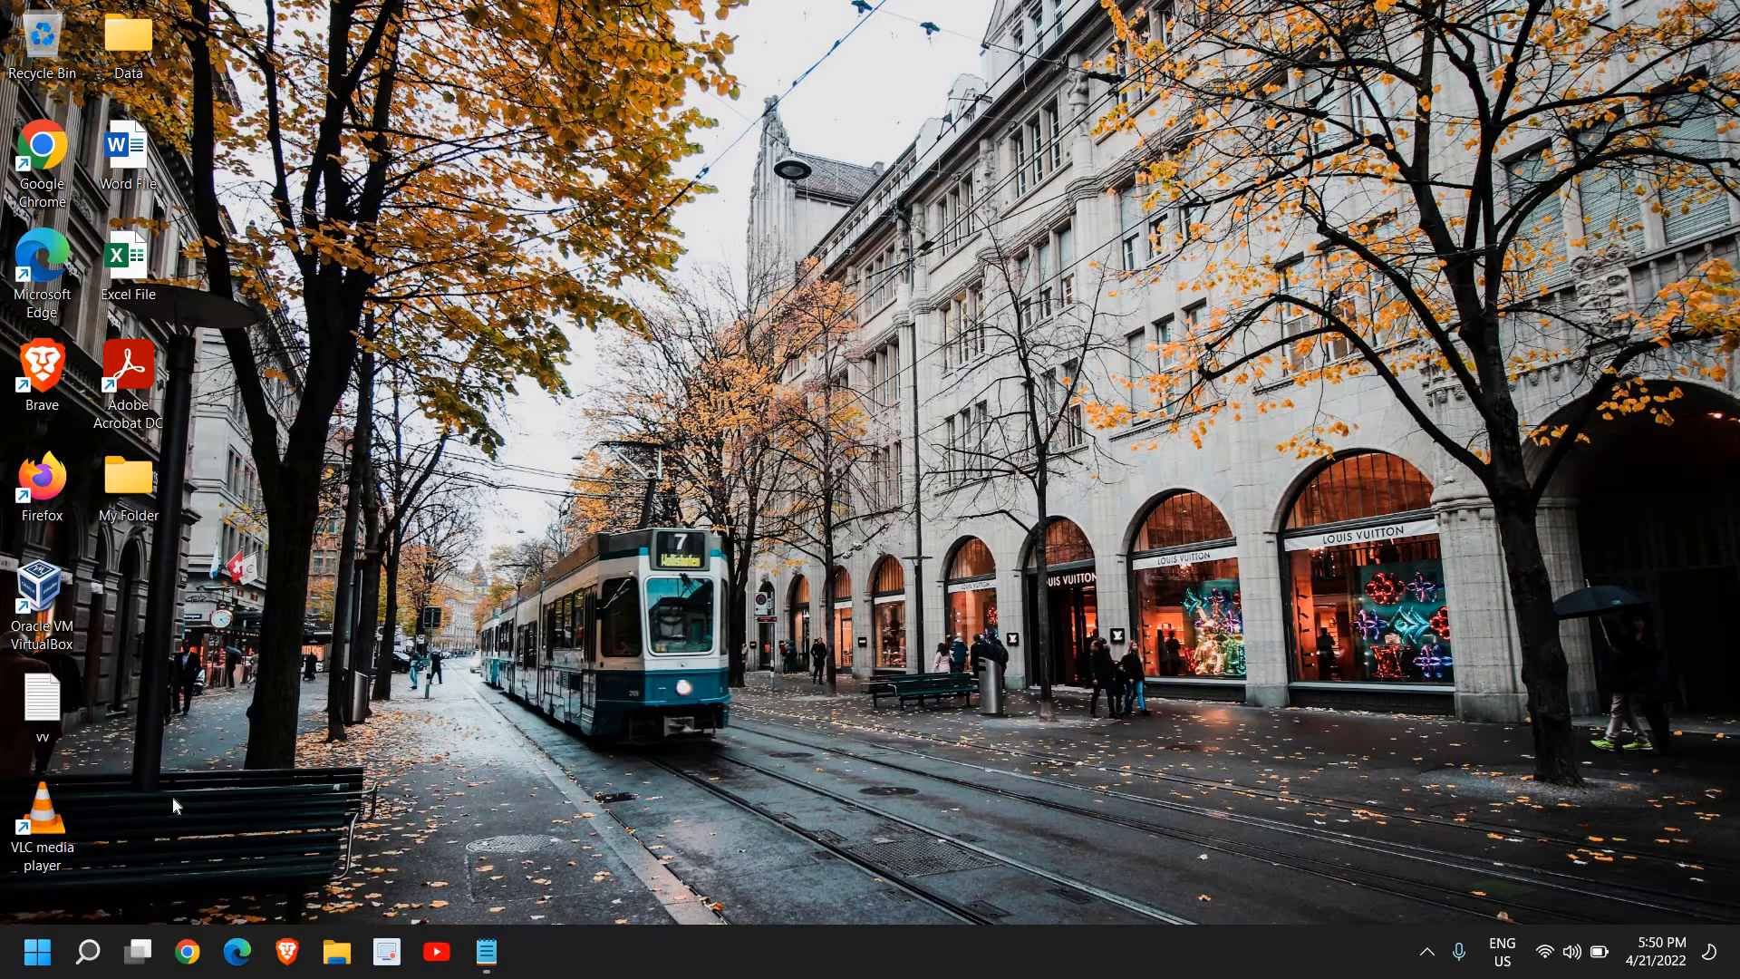
Show the Start menu from the taskbar
left_click(35, 952)
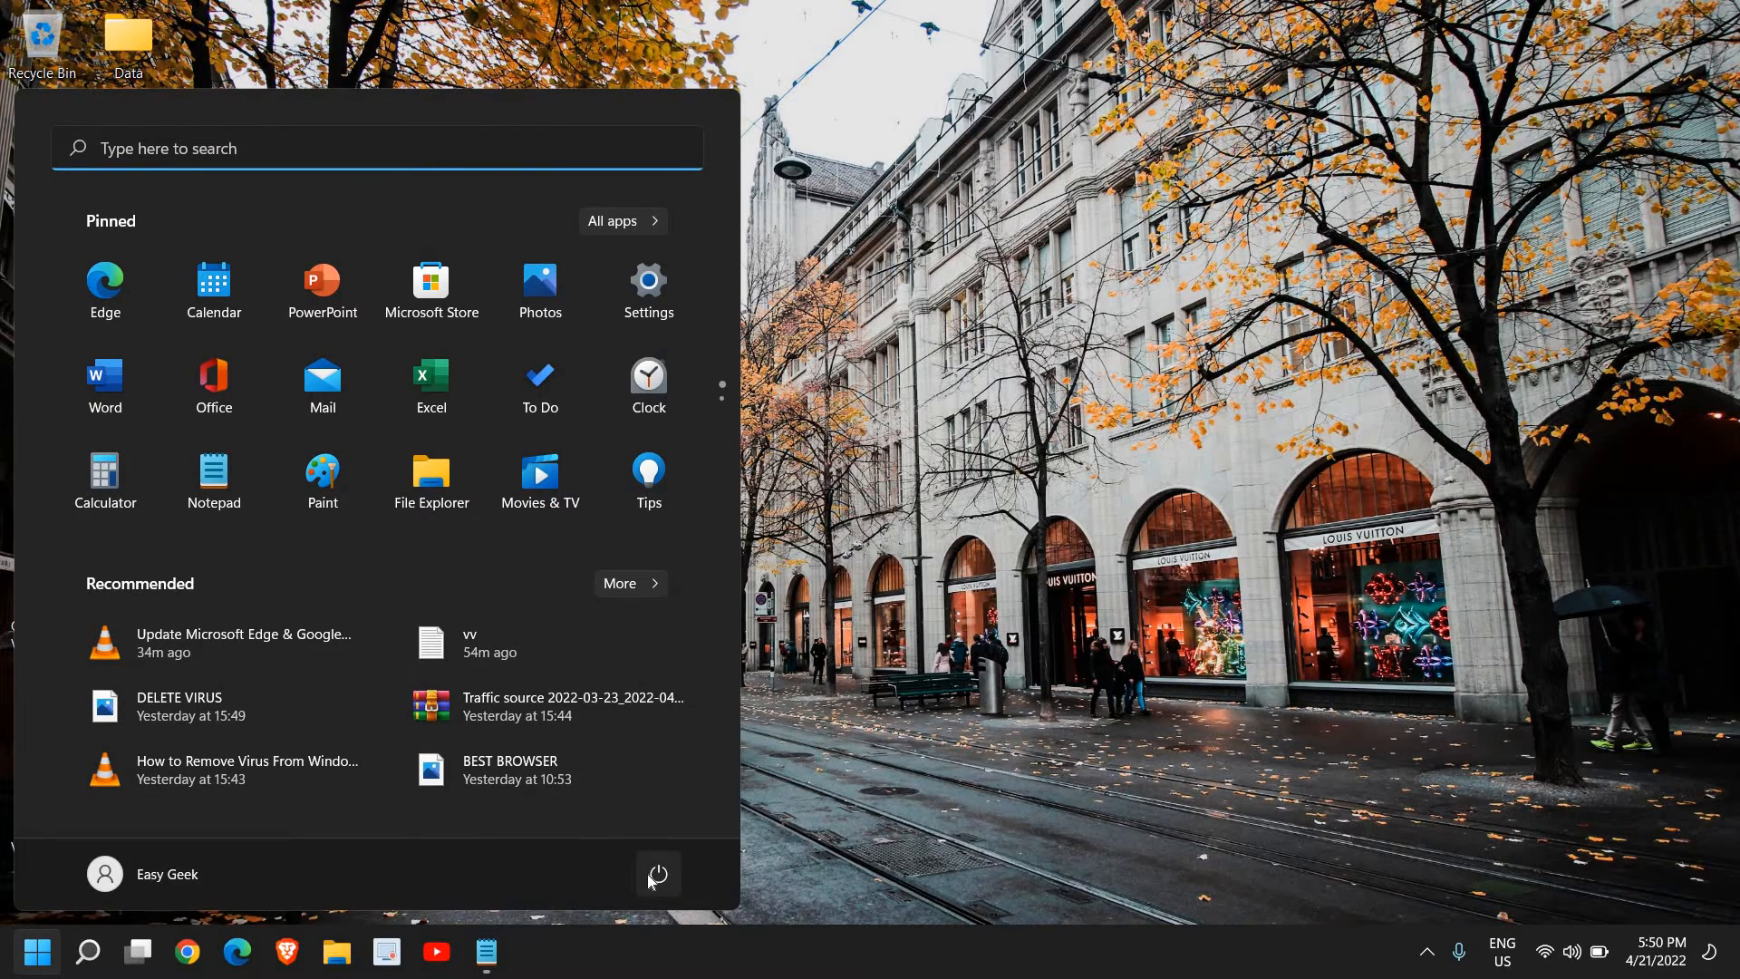
Show the Start menu's power options for restarting, then dismiss the Start menu back to the desktop
left_click(657, 874)
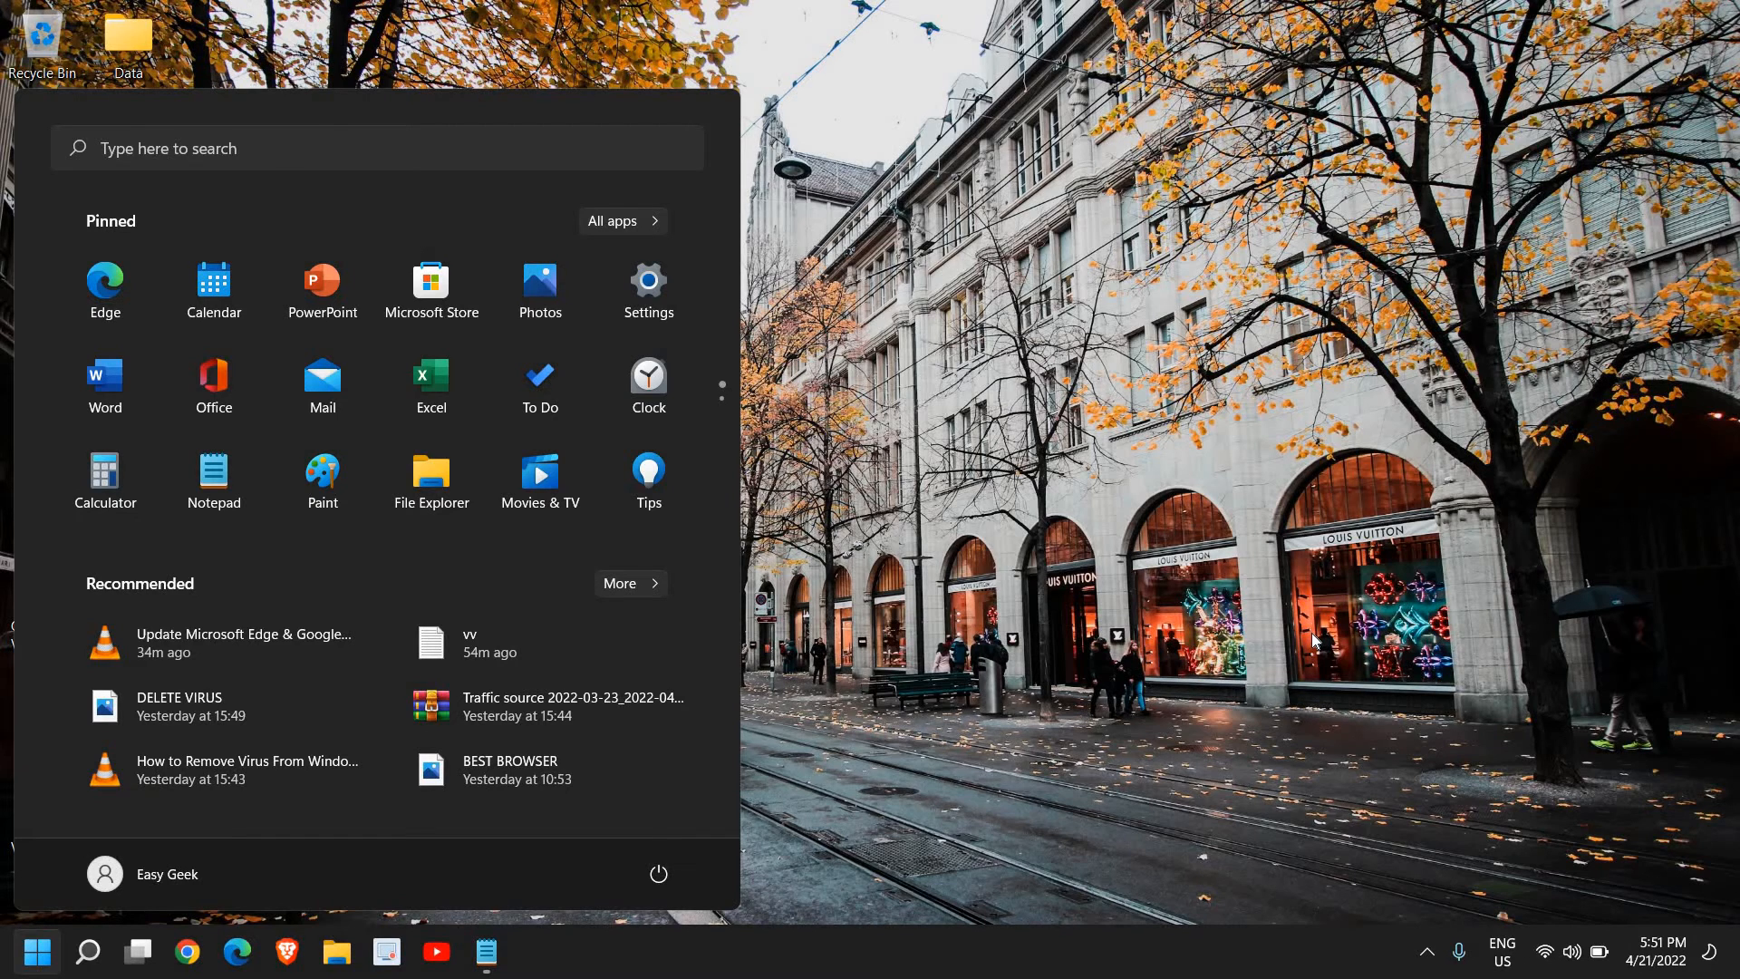
left_click(37, 951)
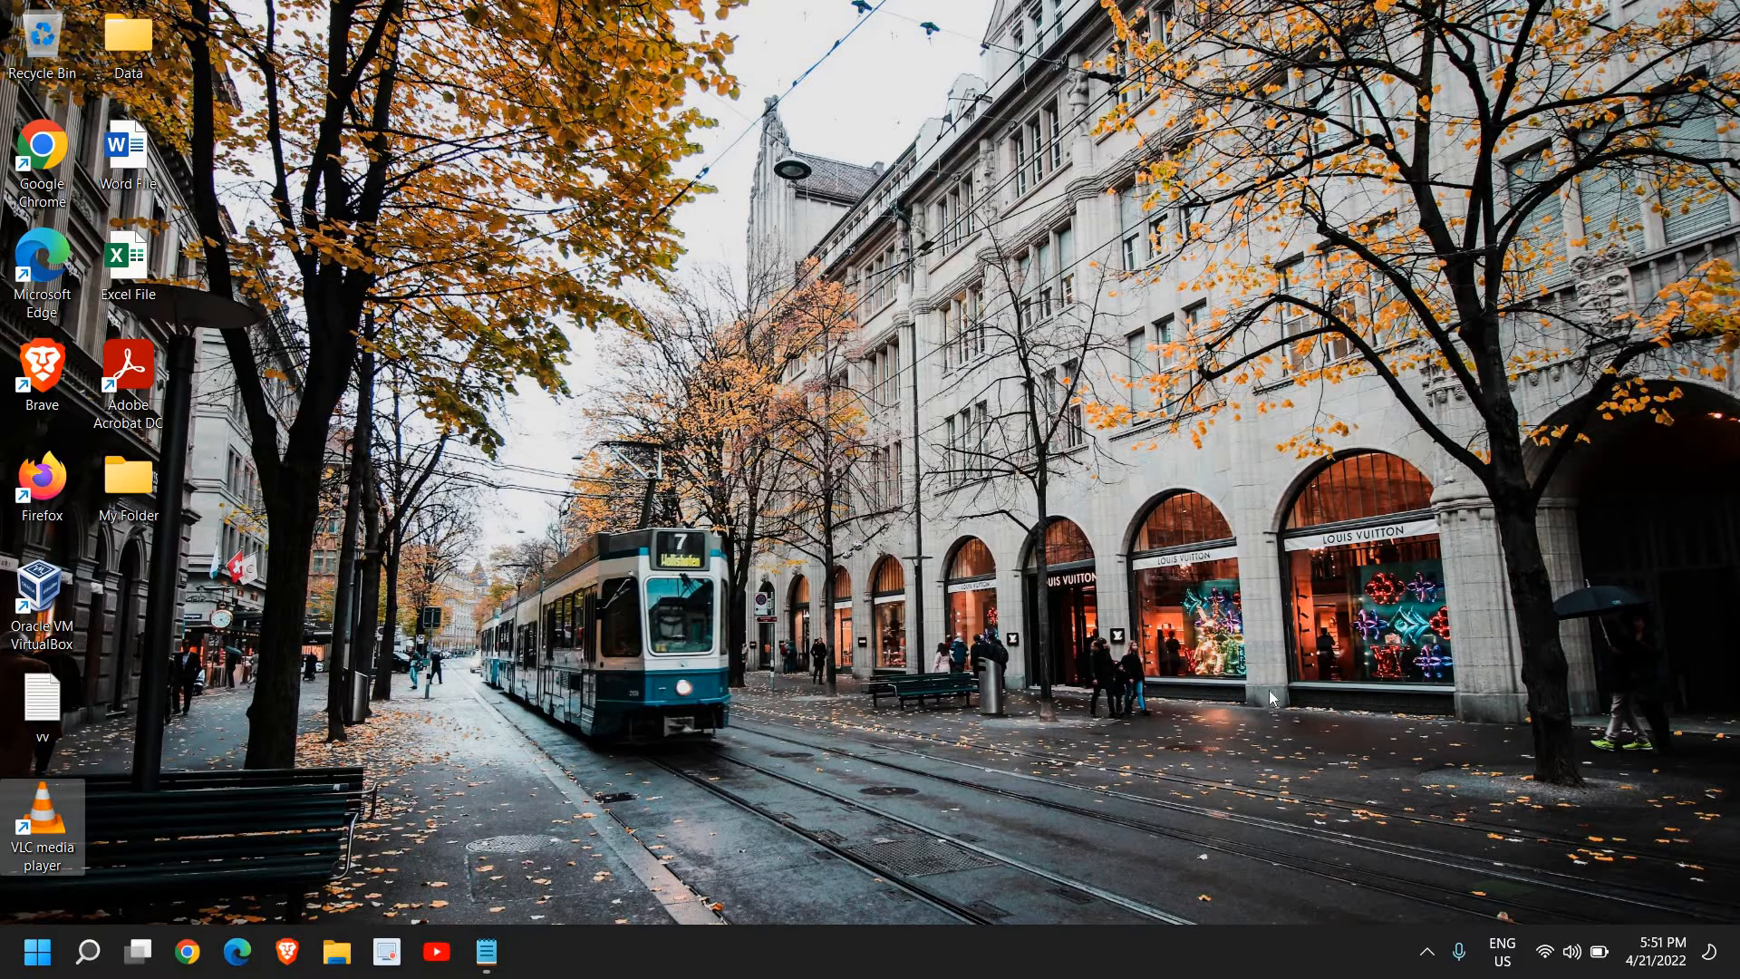
mouse_move(1032, 699)
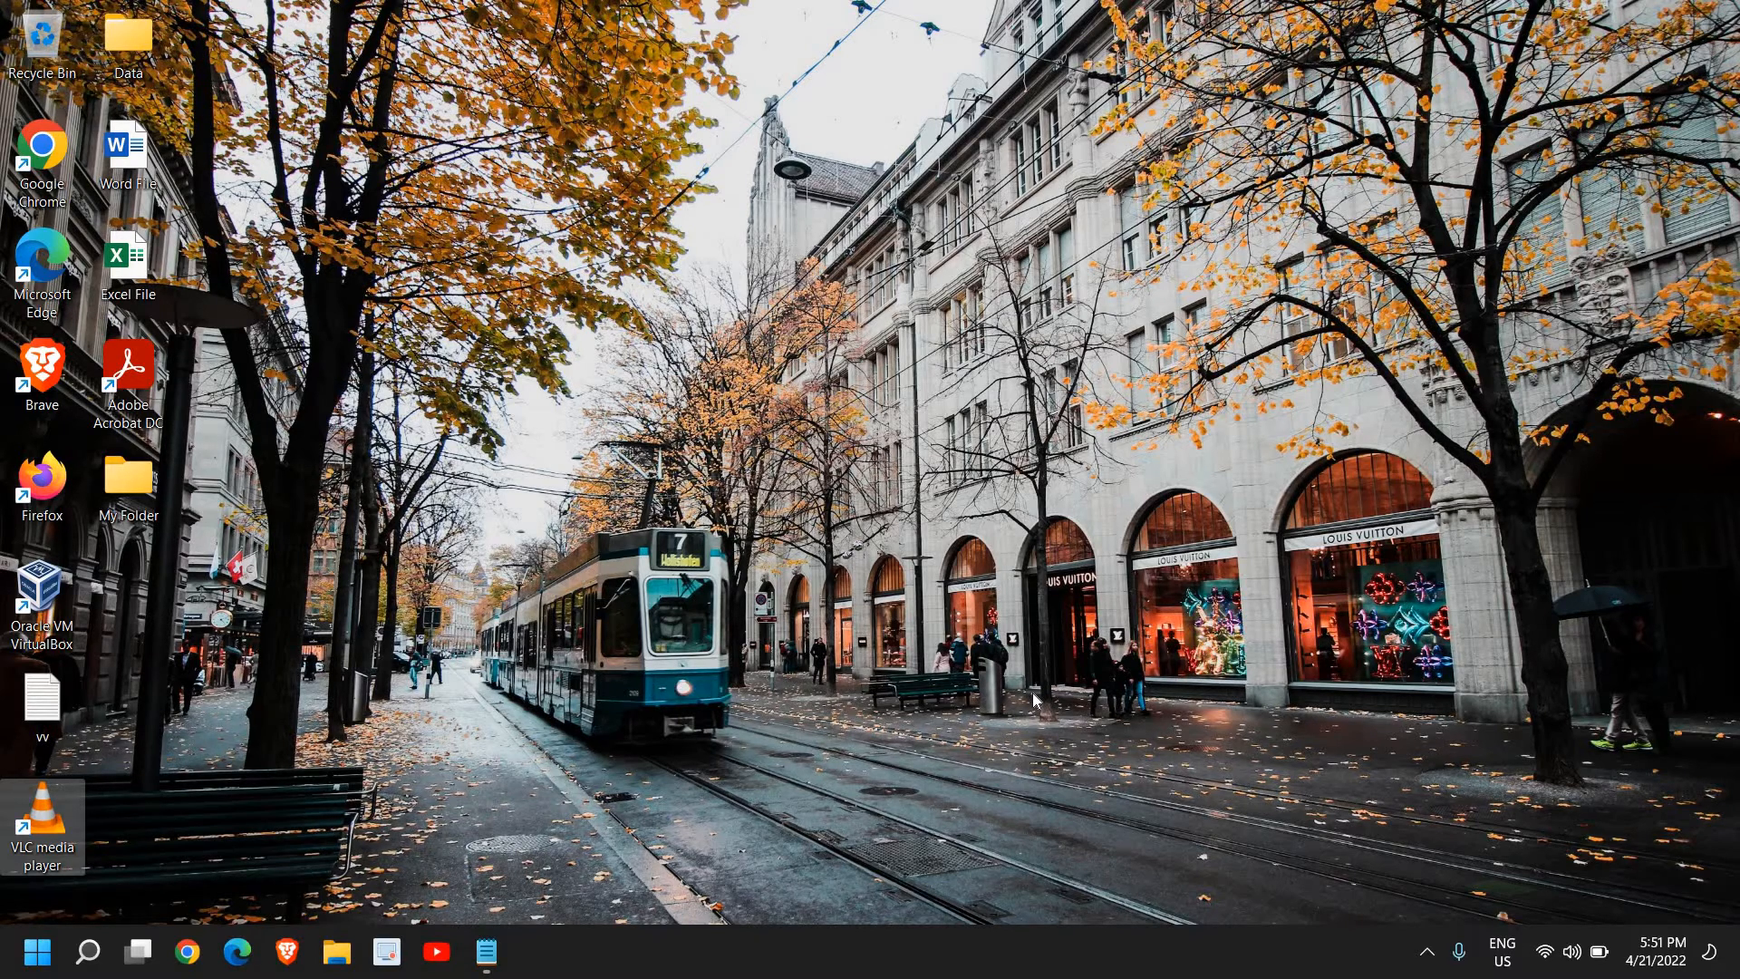
mouse_move(1035, 701)
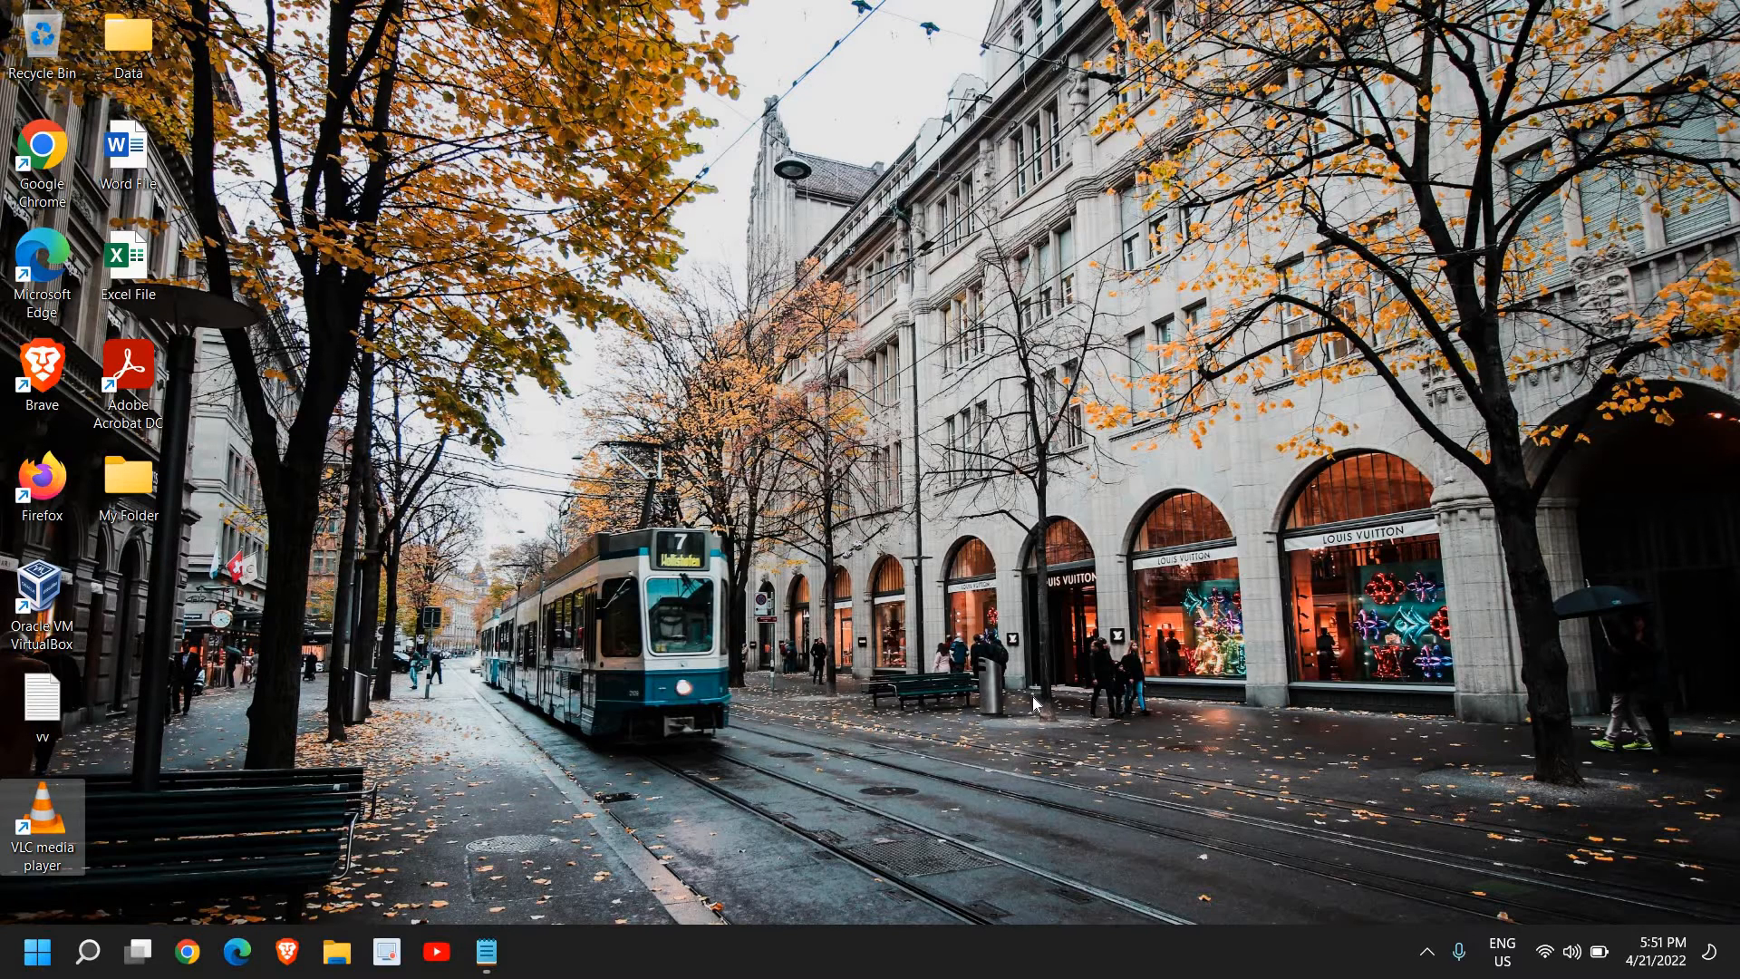
mouse_move(1037, 701)
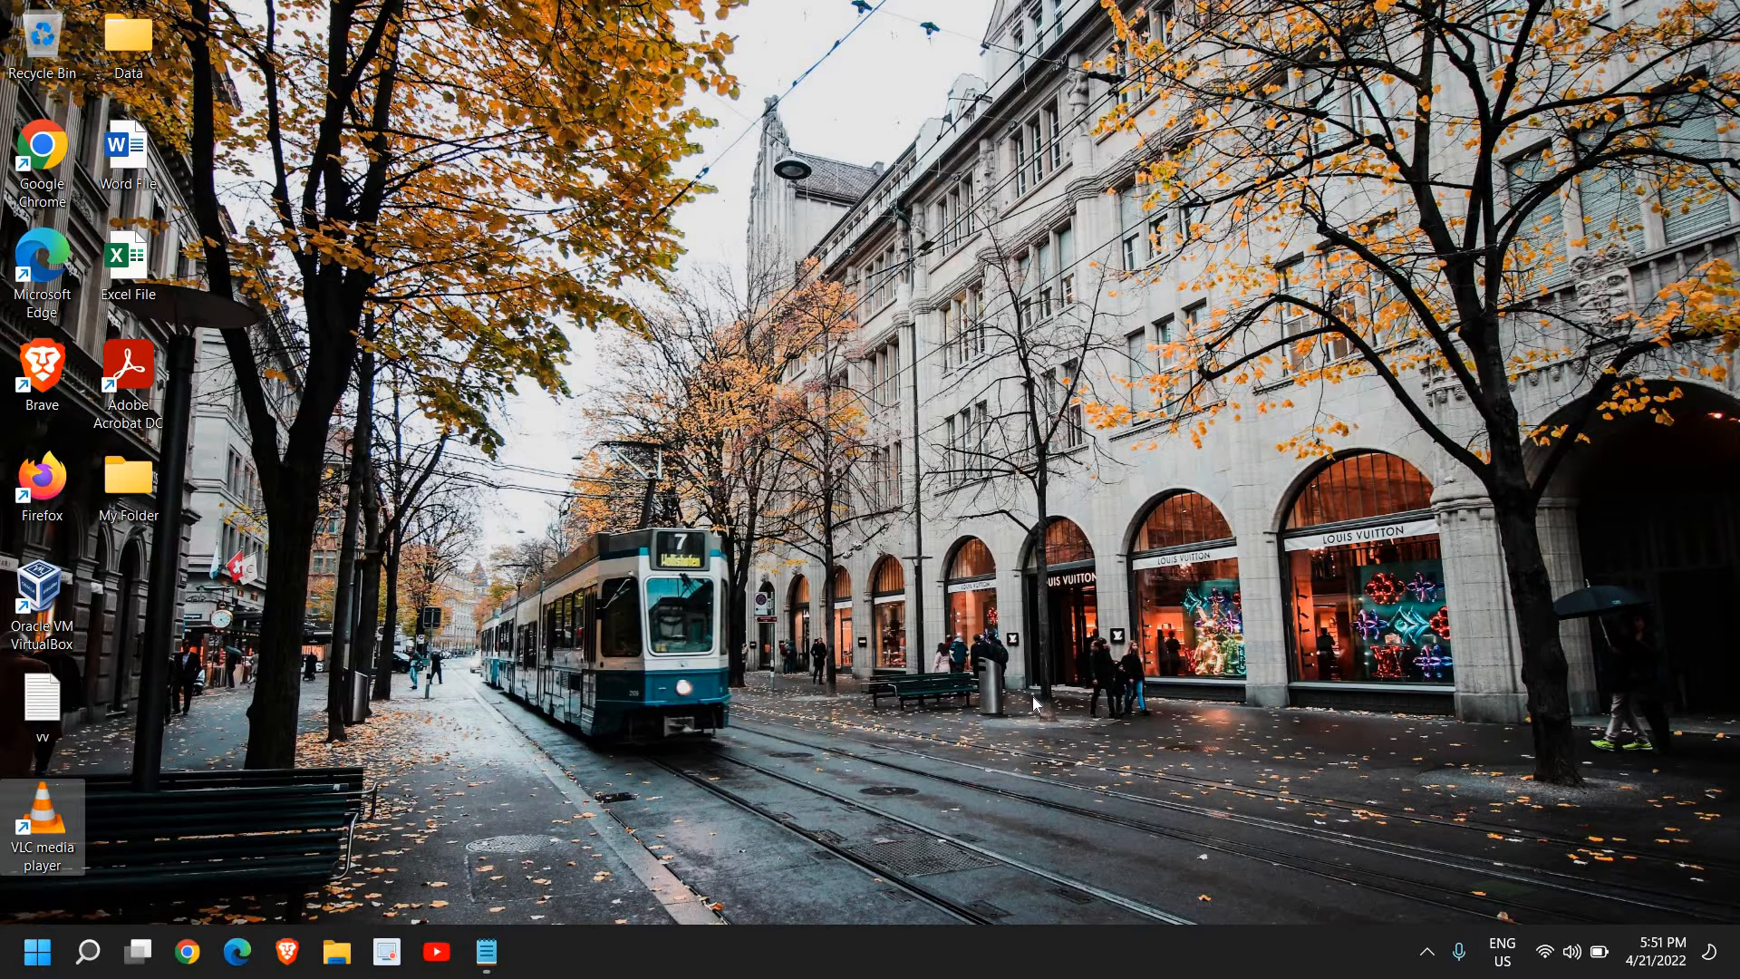